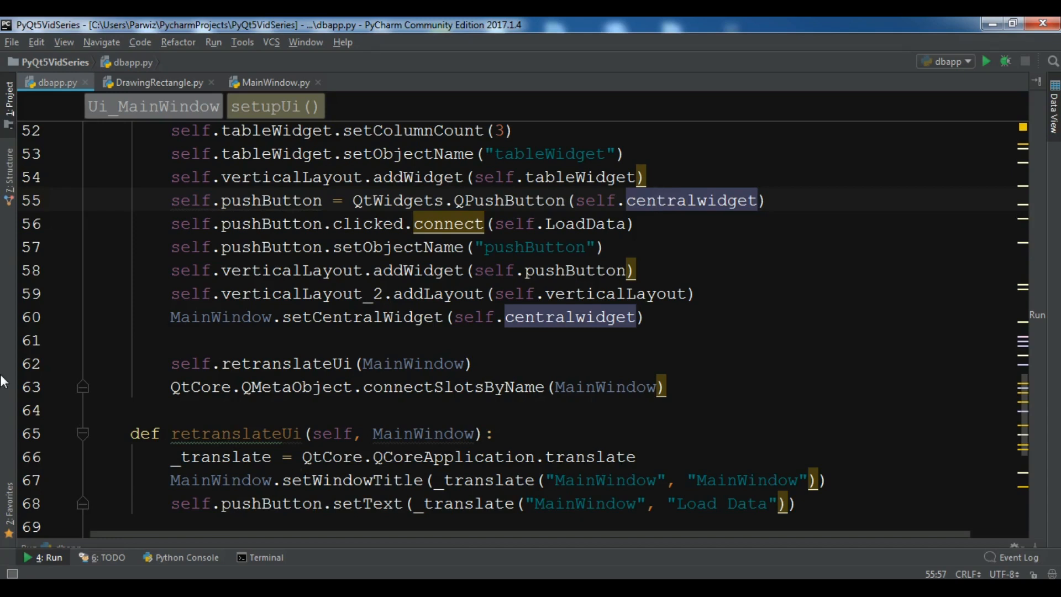
- Bring the empty DrawingRectangle.py file into the editor
click(157, 82)
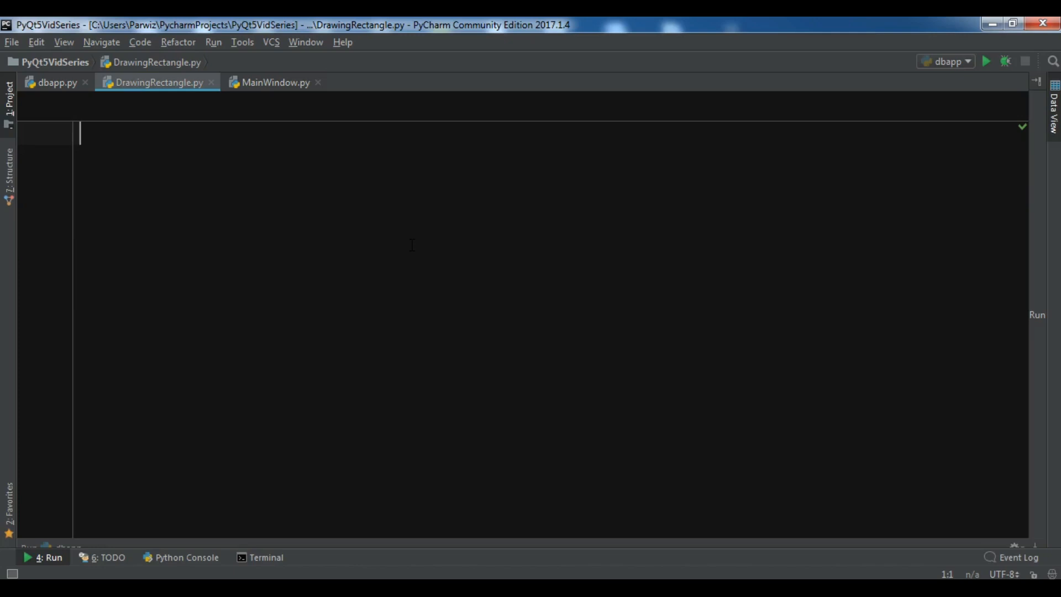
- Copy the Window class from MainWindow.py and retitle it 'PyQt5 Drawing Rectangle'
click(274, 82)
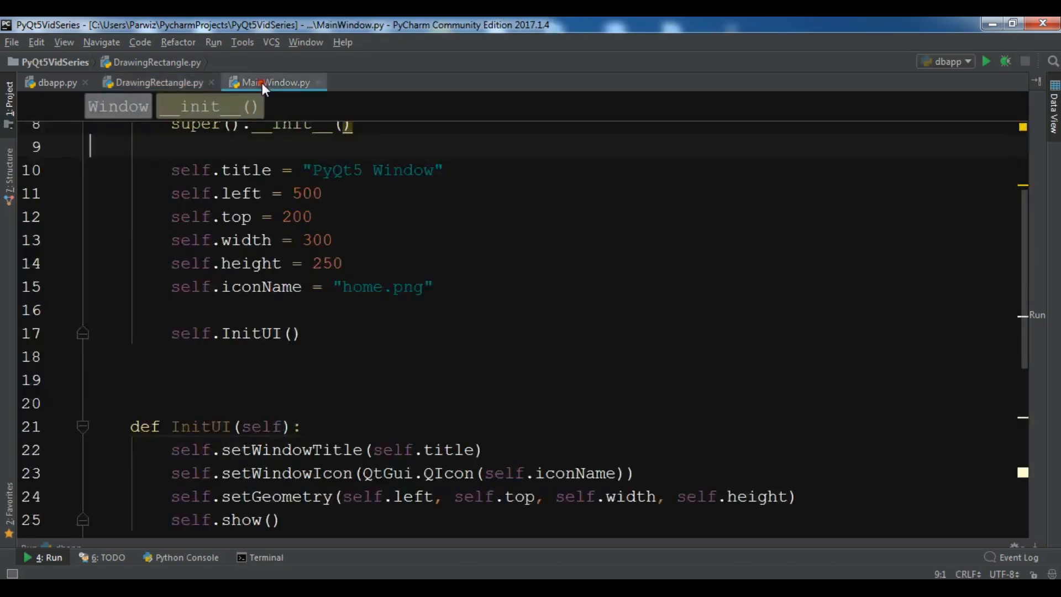
click(155, 82)
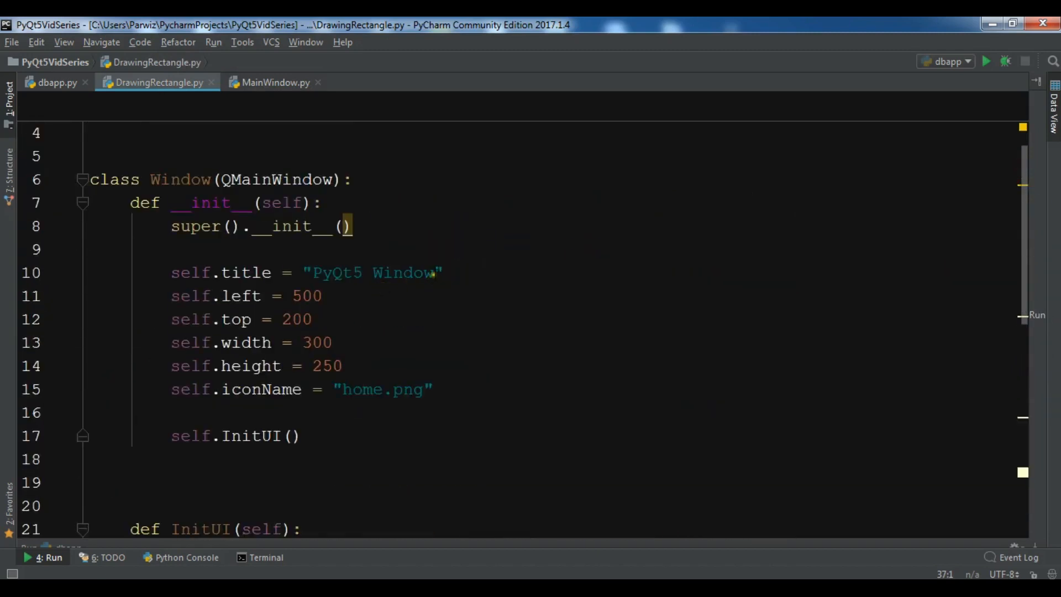
text(Dra)
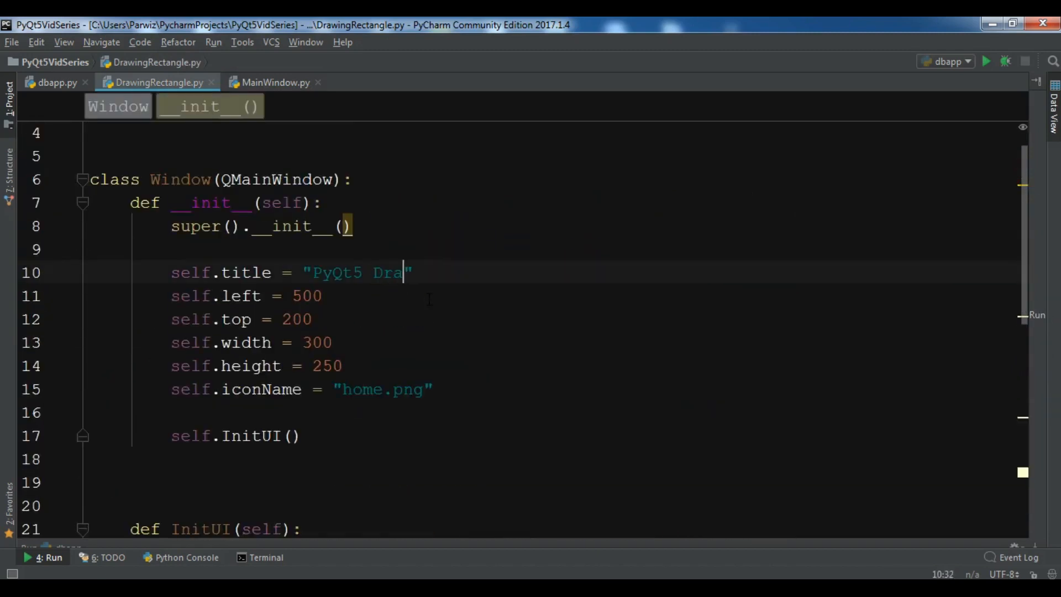
text(wing C)
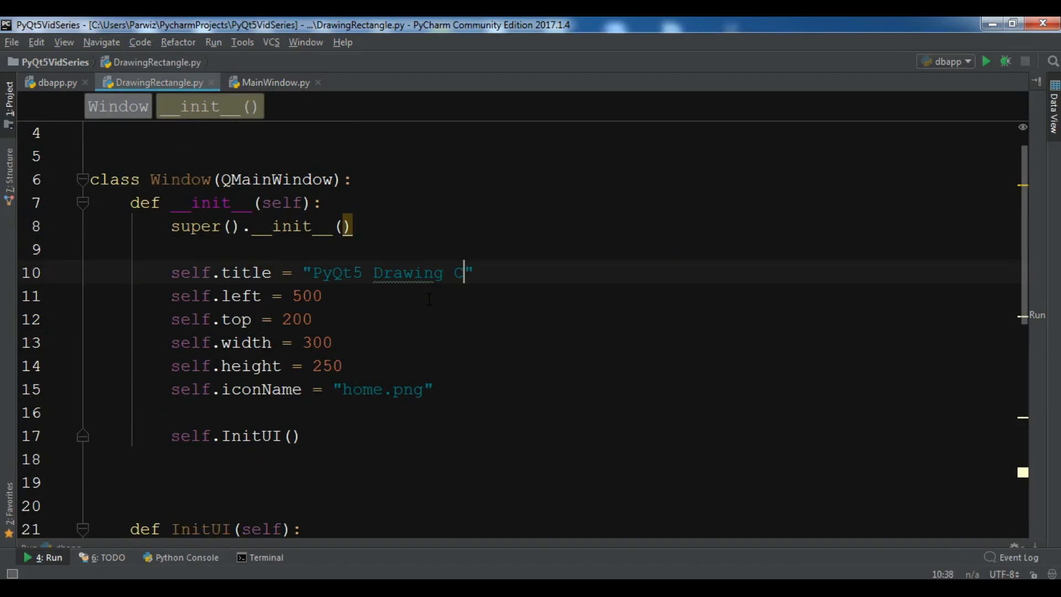
text(Rectangle)
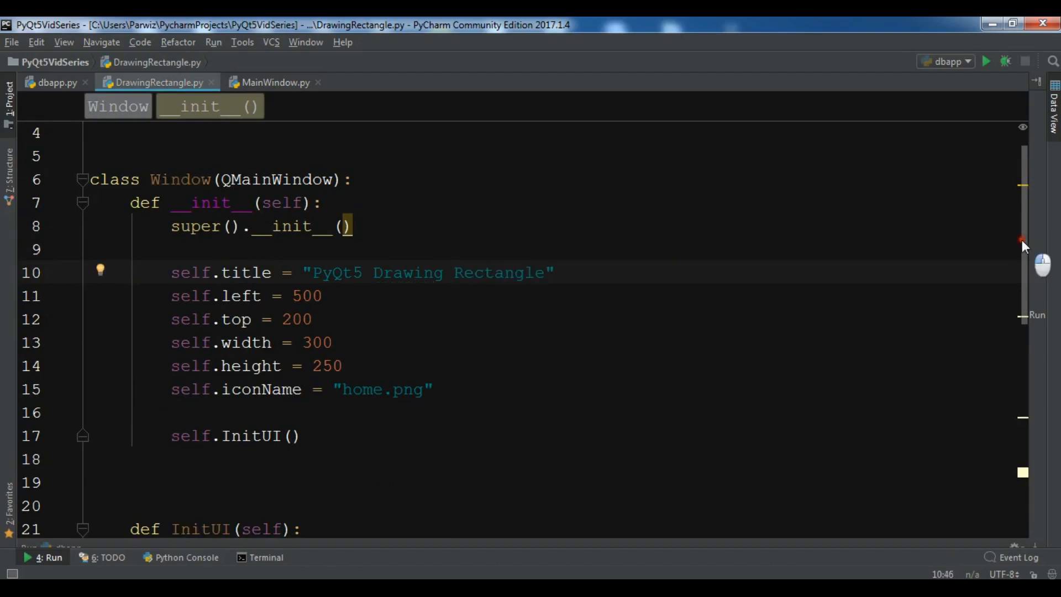
scroll(down, 3)
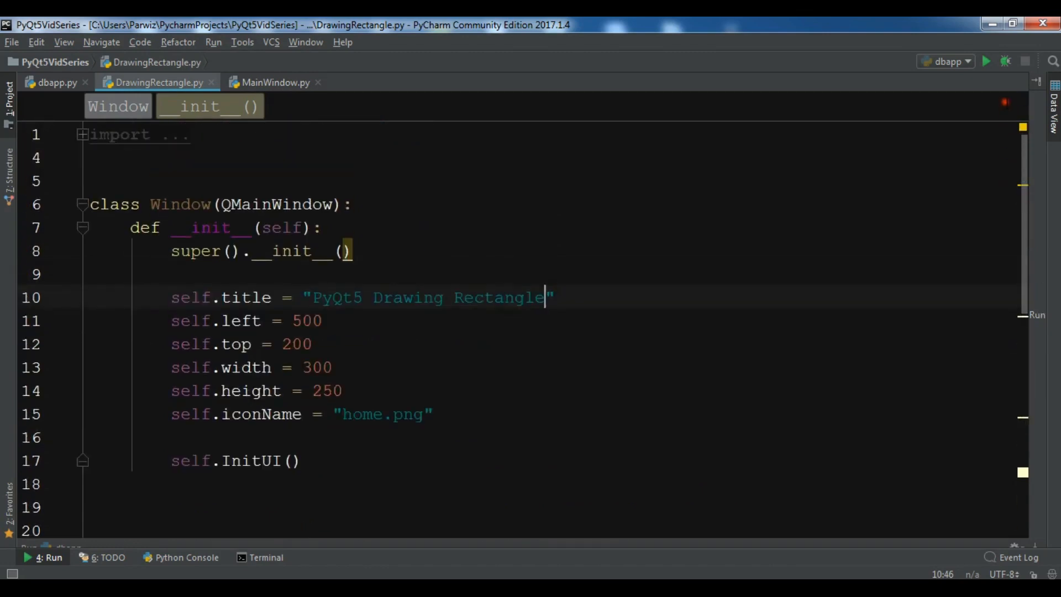
- Expand the folded imports and start a new import line from PyQt5.QtGui
click(80, 134)
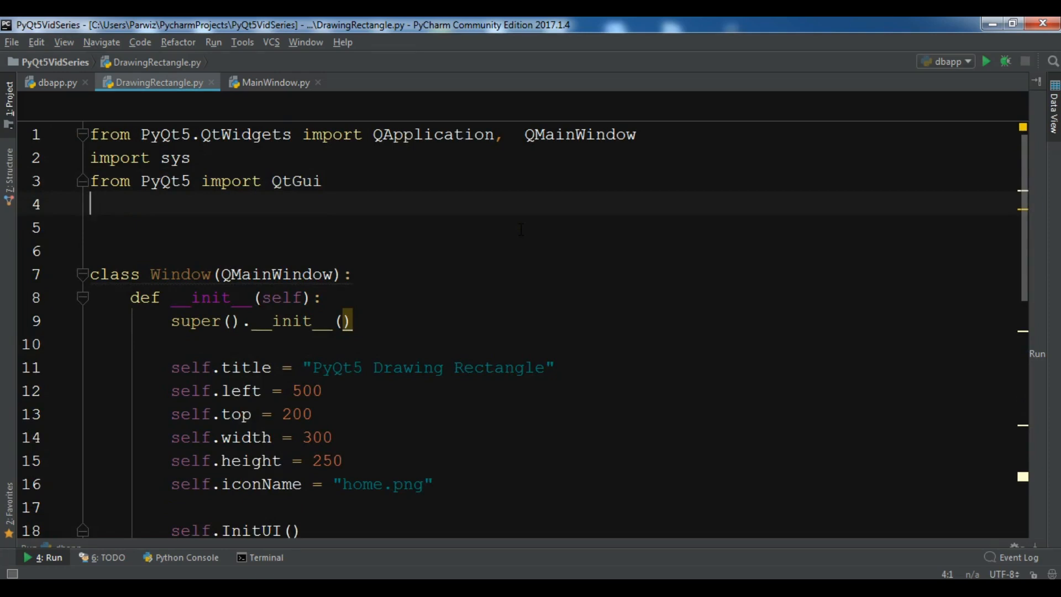
text(from)
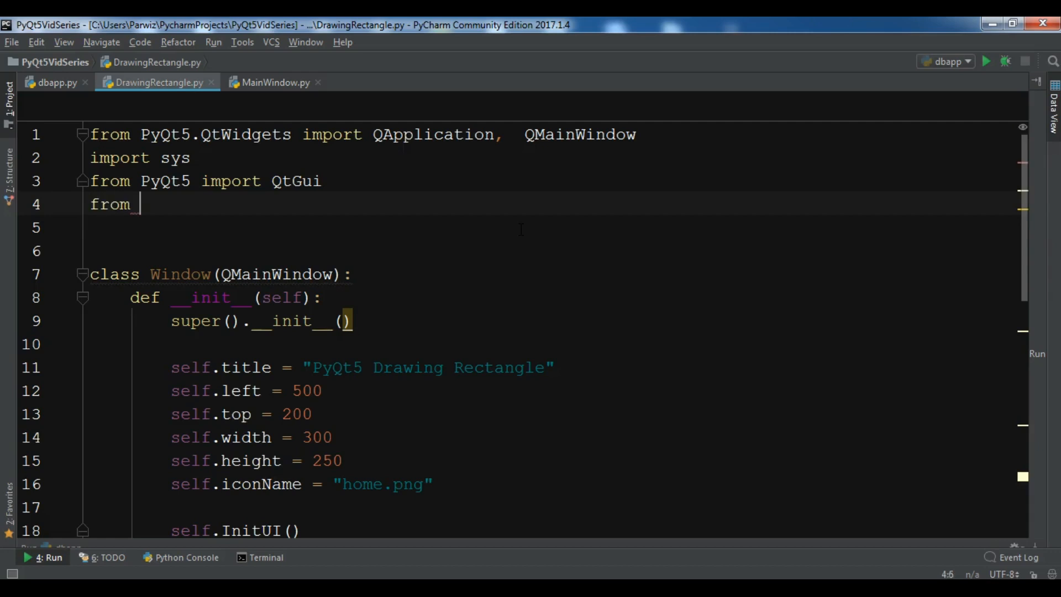
text(Py)
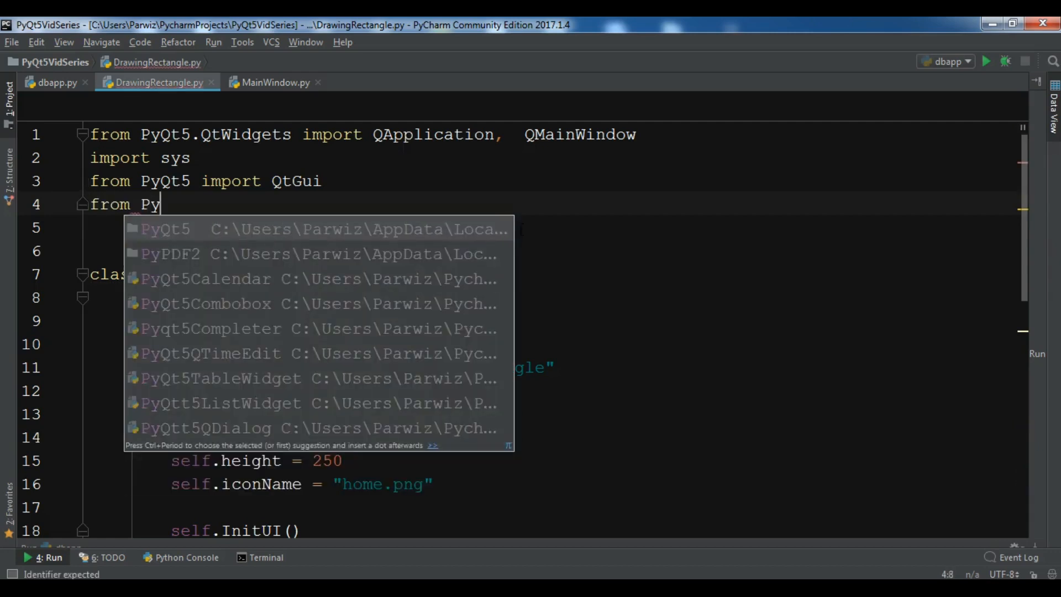
click(165, 229)
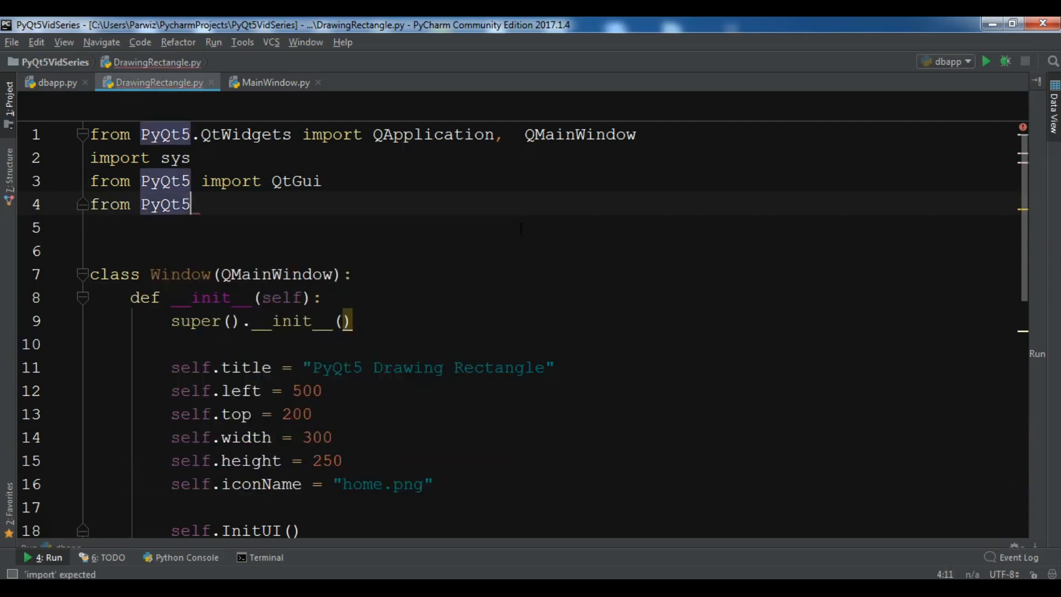
text(.)
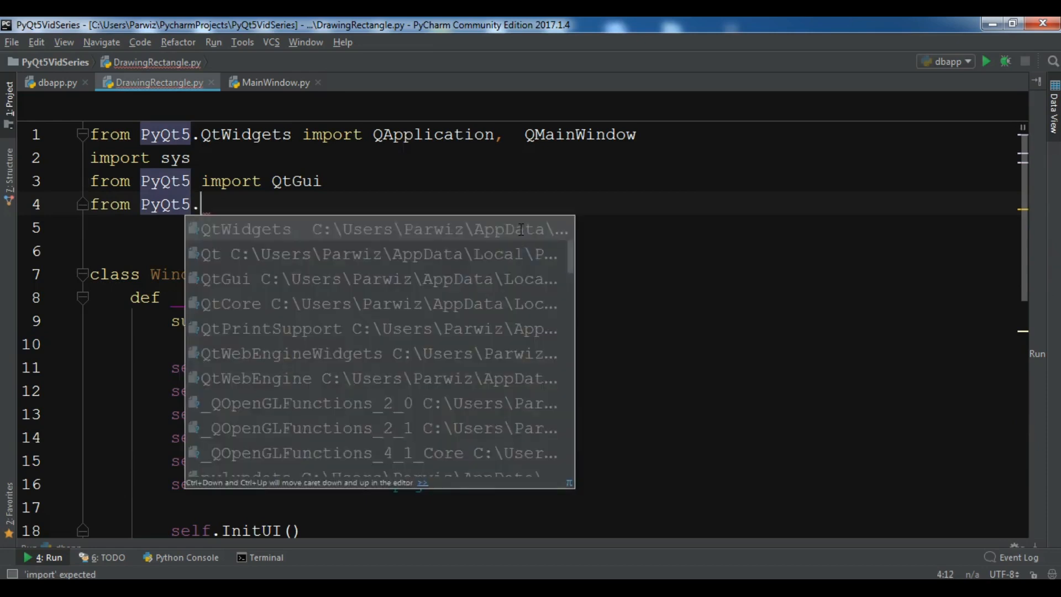
text(Q)
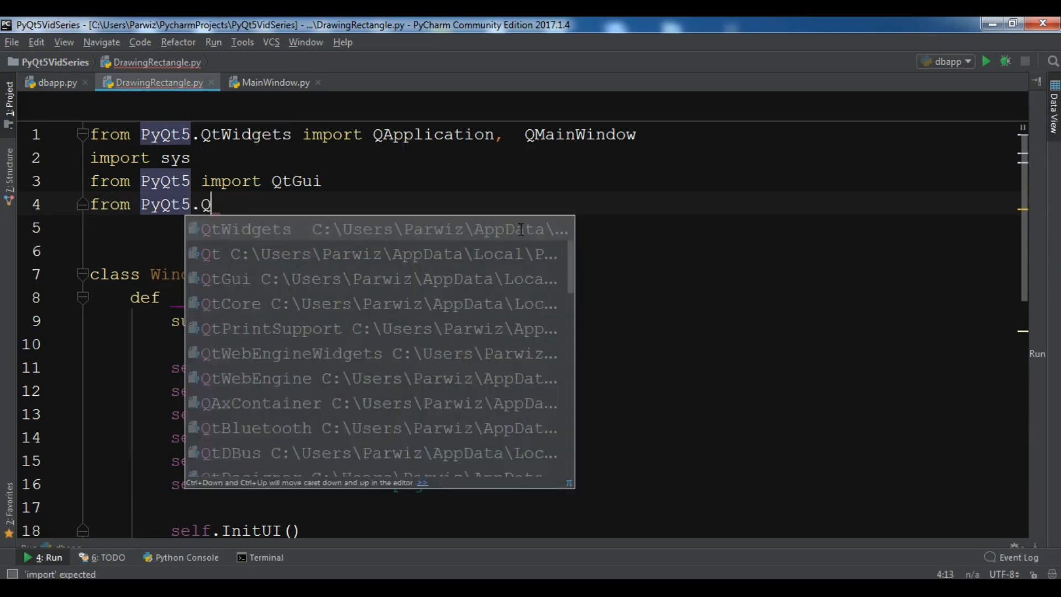
key(BackSpace)
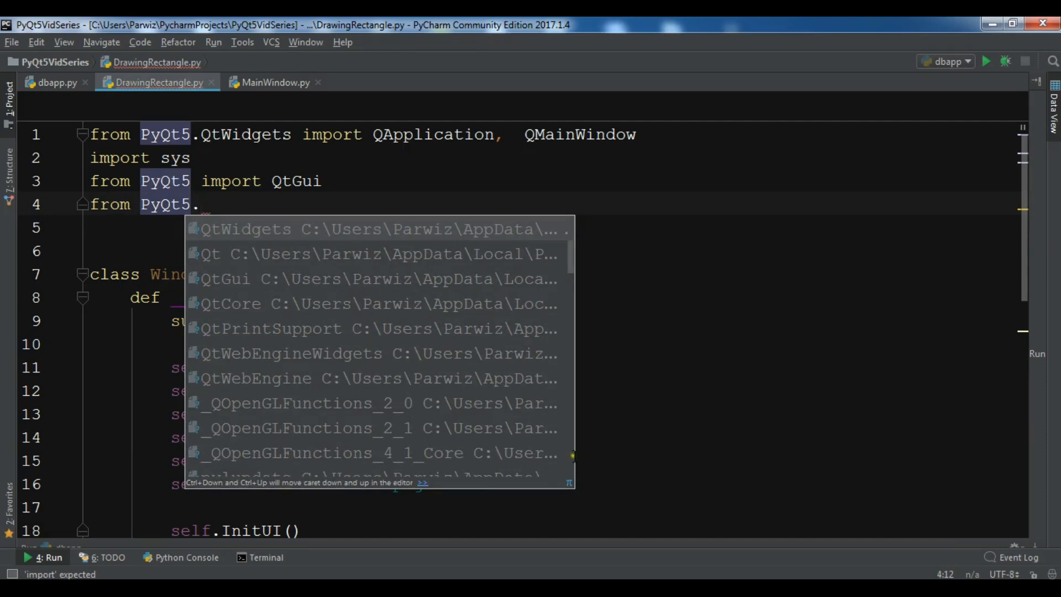
text(QtGui import QPai)
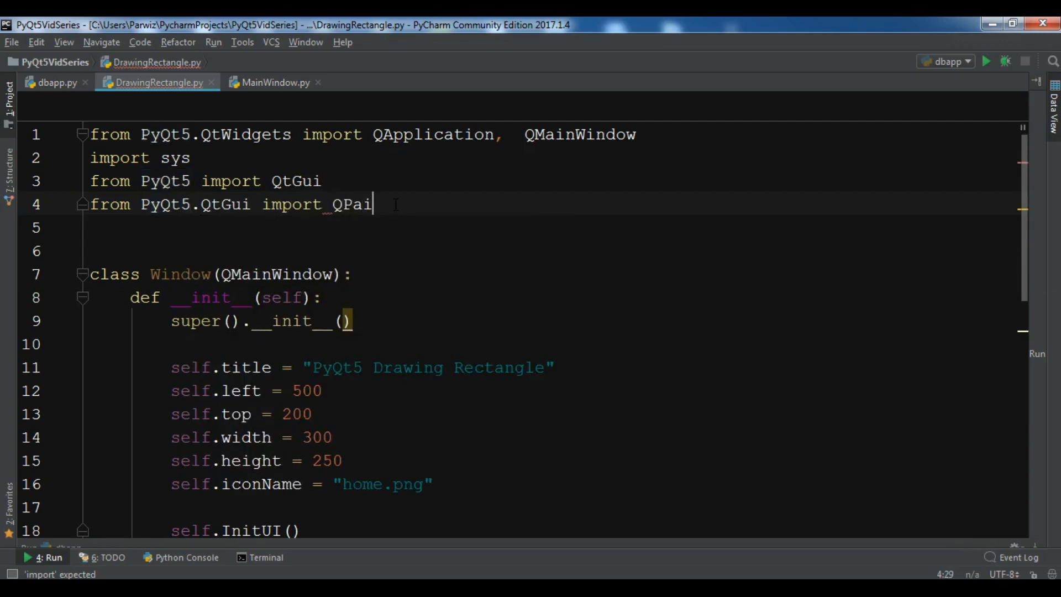
- Complete the import with QPainter, QBrush and QPen
text(n)
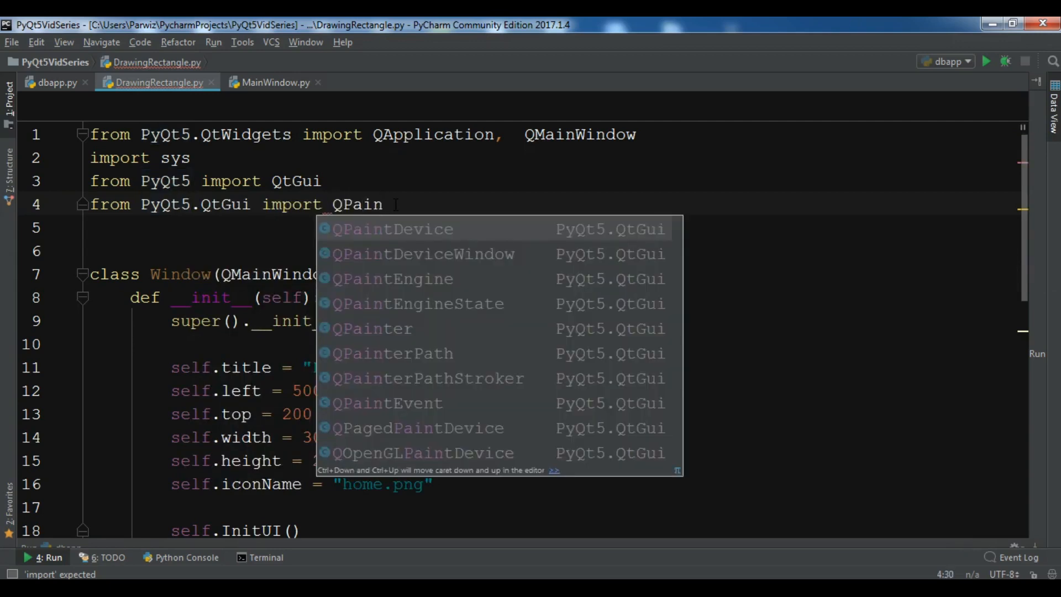
click(372, 329)
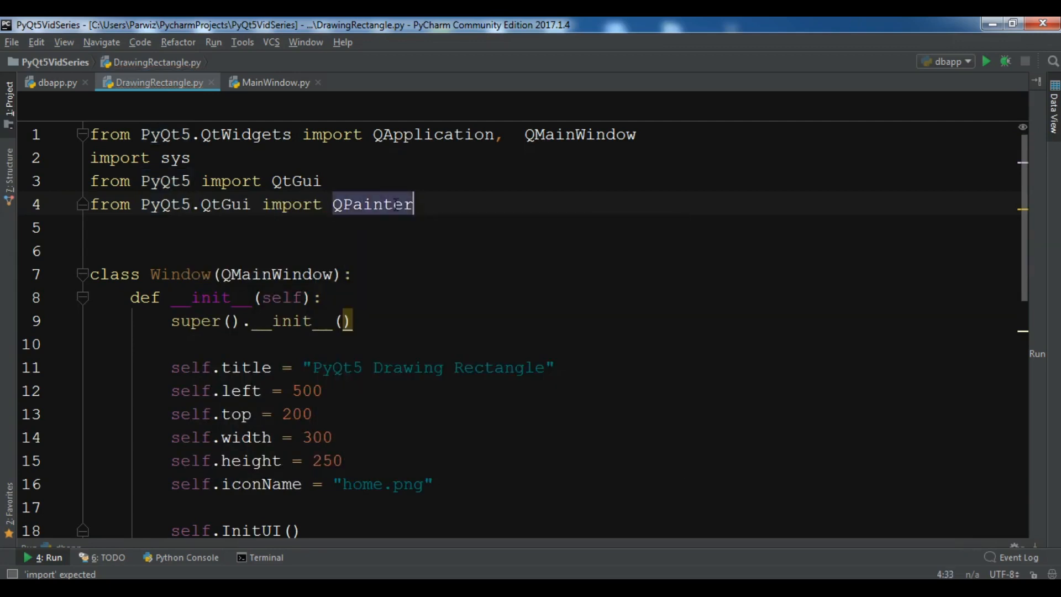
text(, QBru)
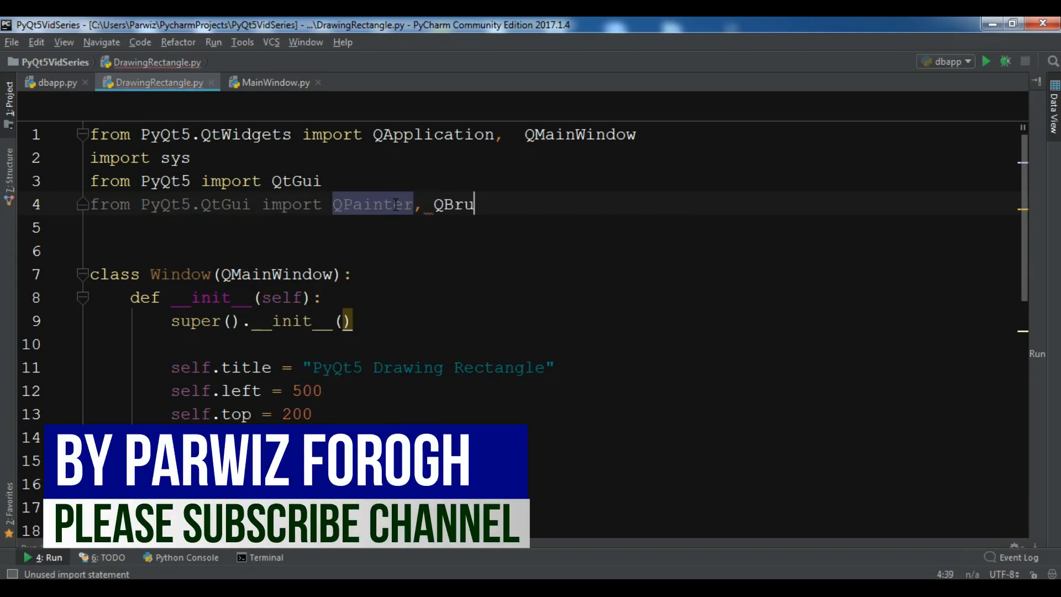
text(sh,)
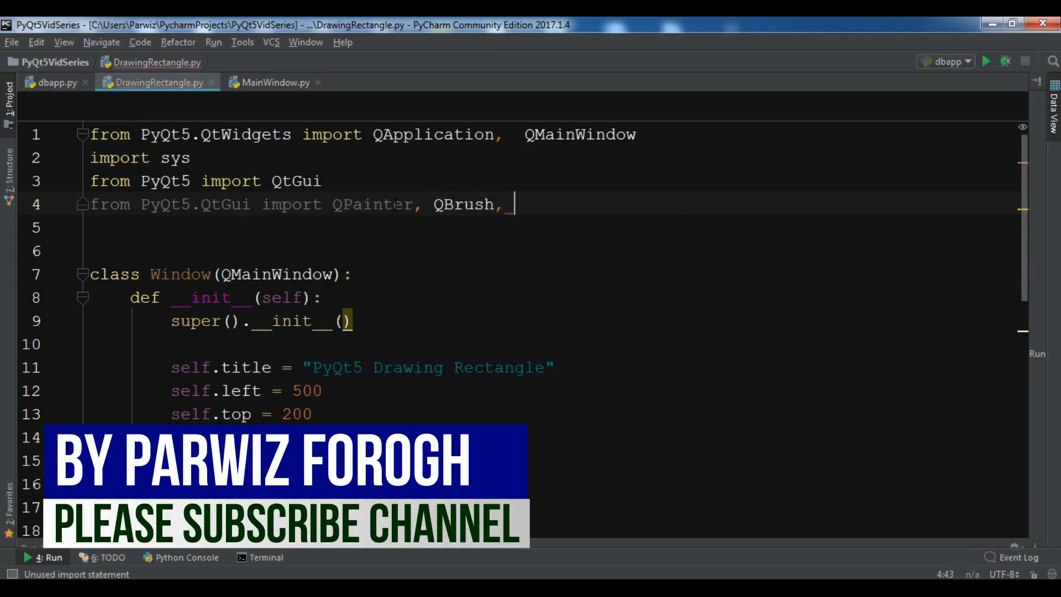
text(QPen)
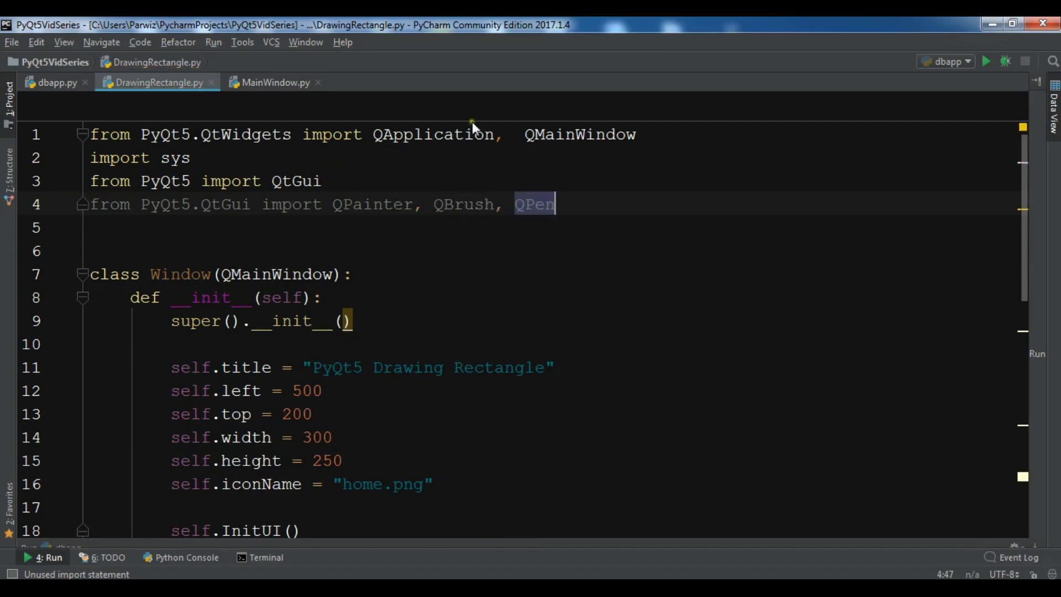
scroll(down, 3)
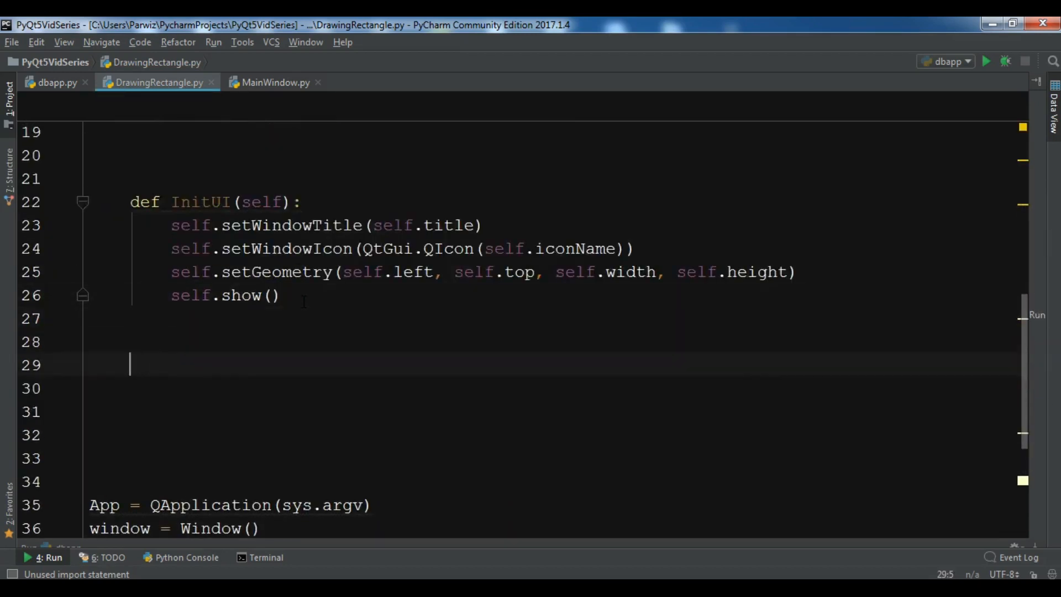
- Define paintEvent and create painter = QPainter(self) inside it
text(def)
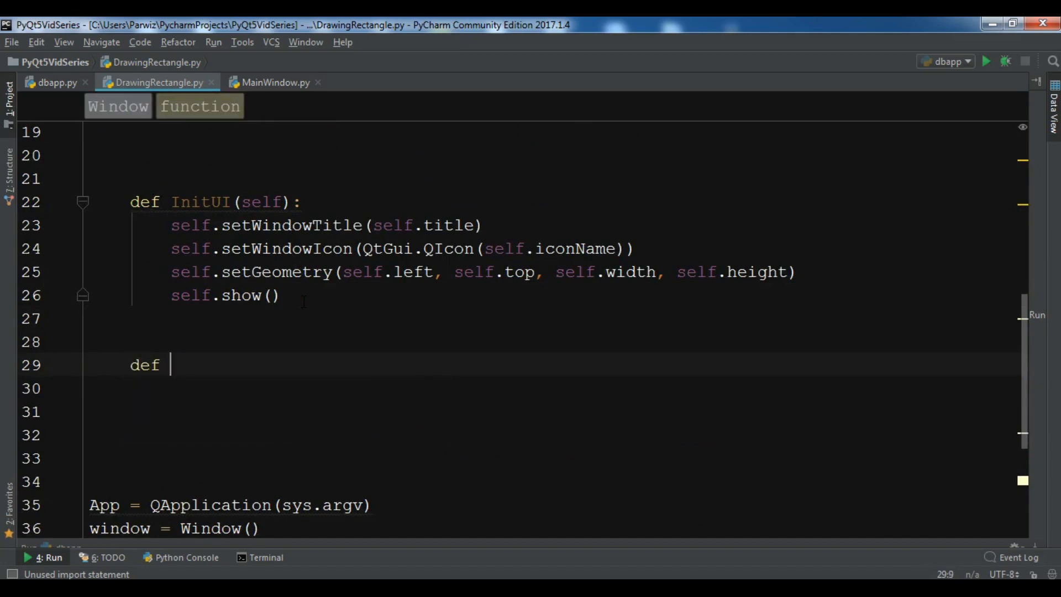
text(pain)
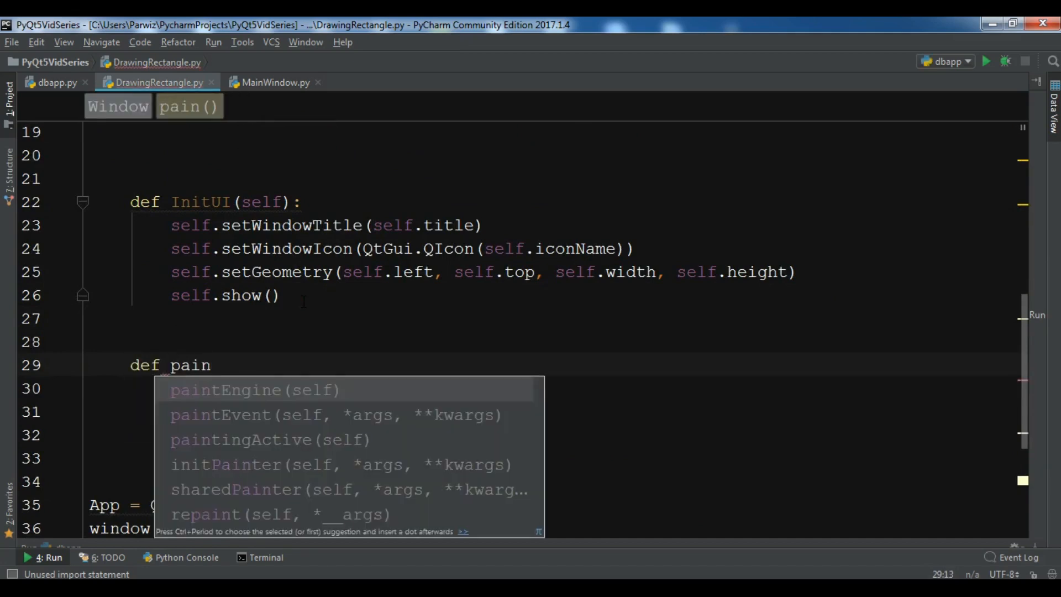
key(Down)
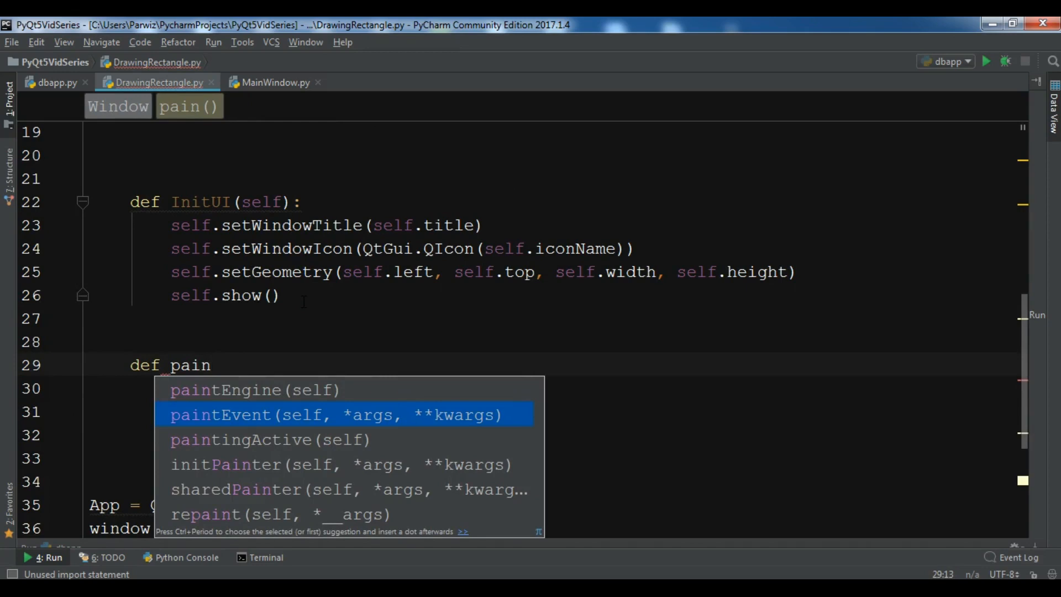
mouse_move(245, 427)
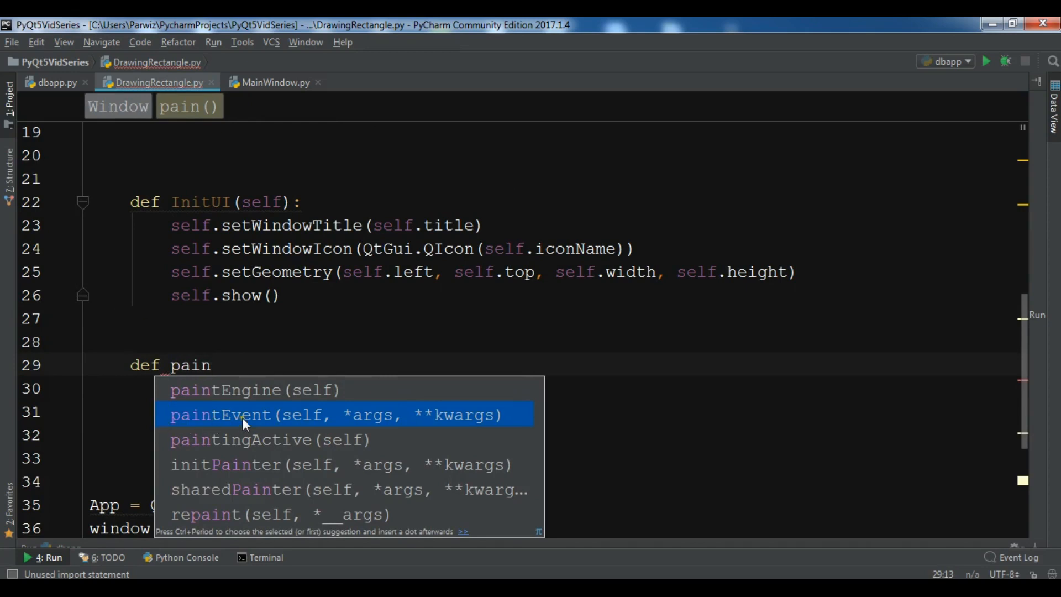
mouse_move(295, 424)
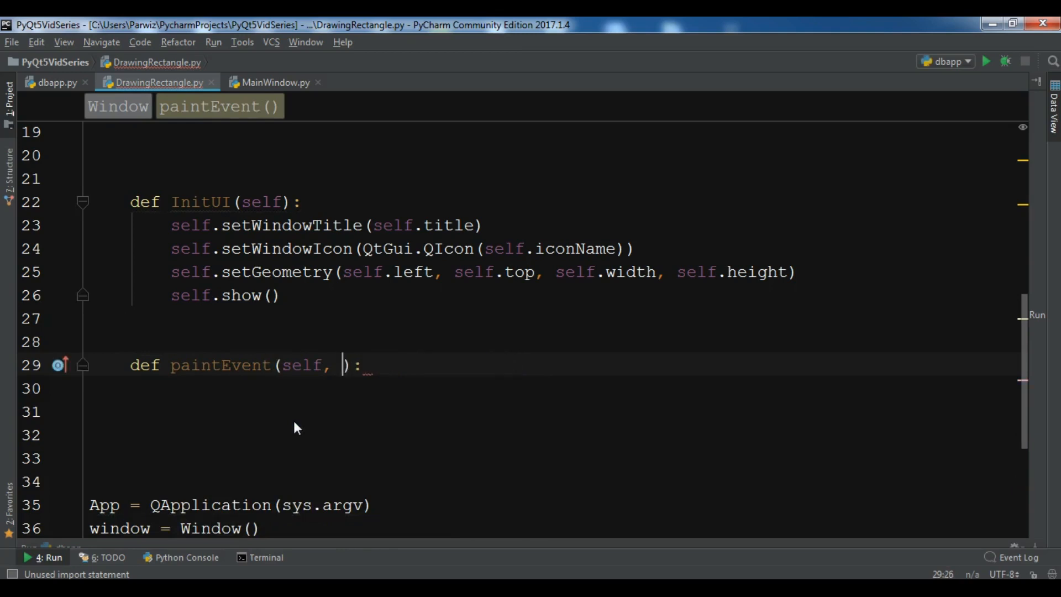
text(s)
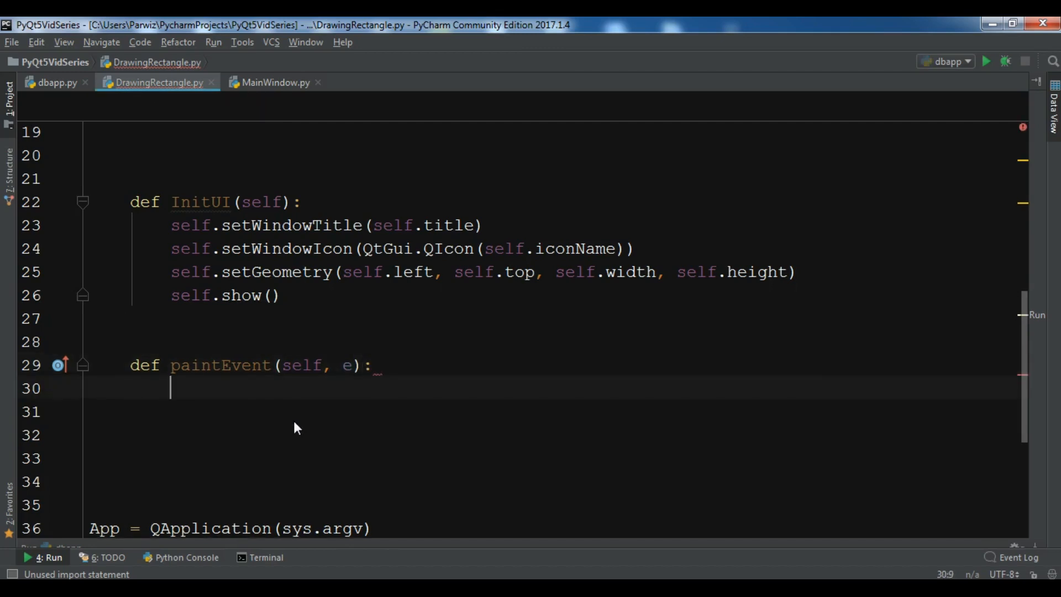
text(painter =)
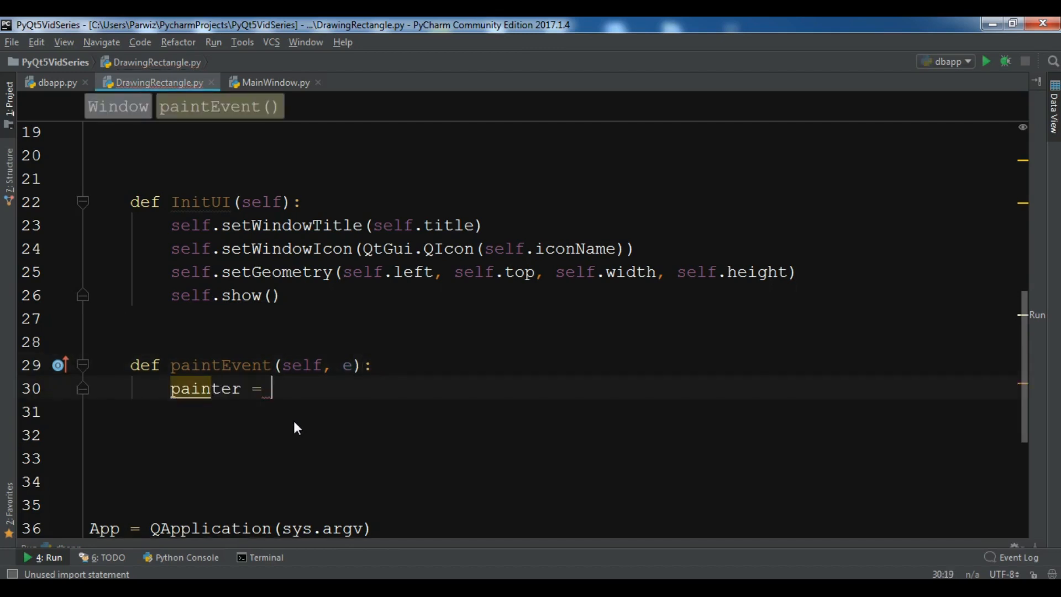
text(QPainter())
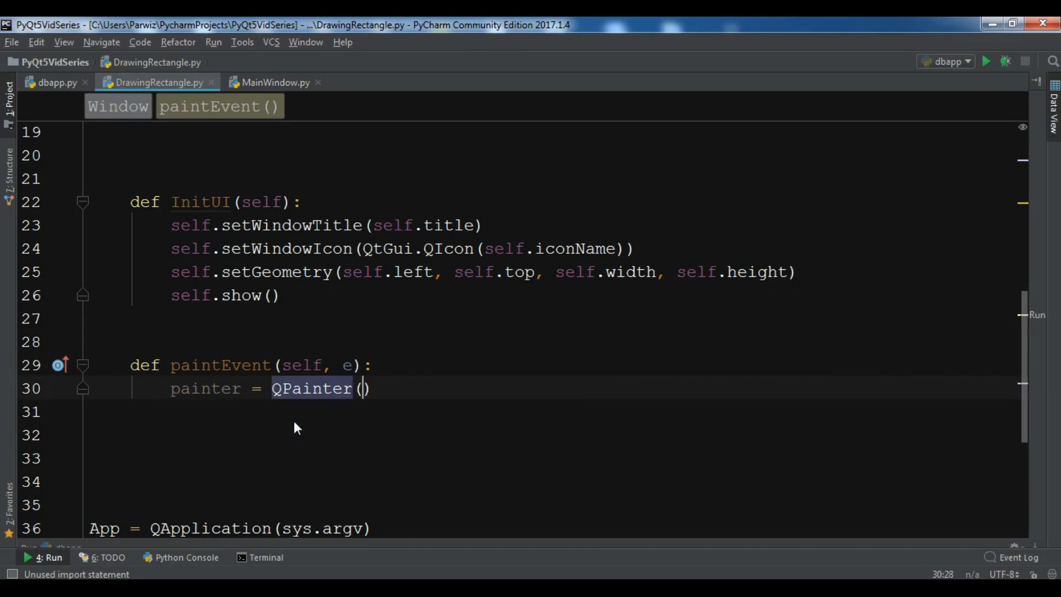
text(self)
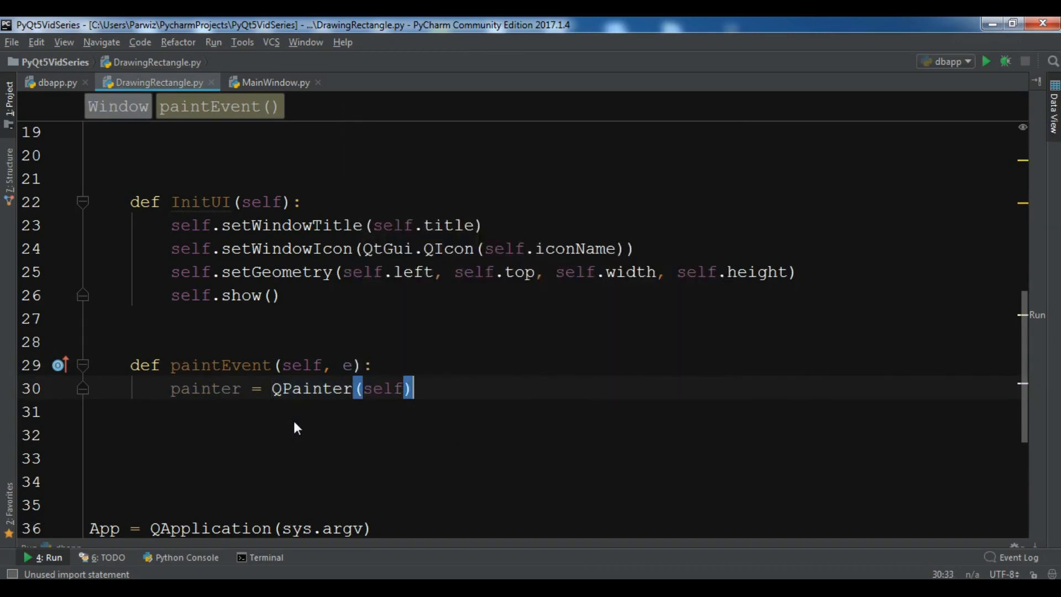
- Begin painter.setPen(QPen(Qt...)) for the painter's pen
text(pain)
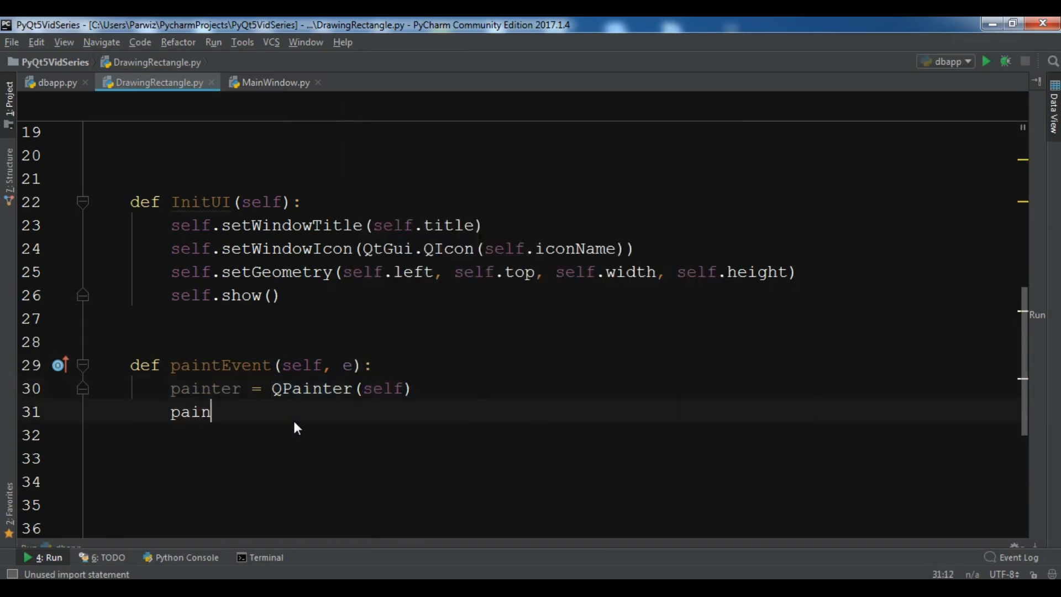
text(ter.se)
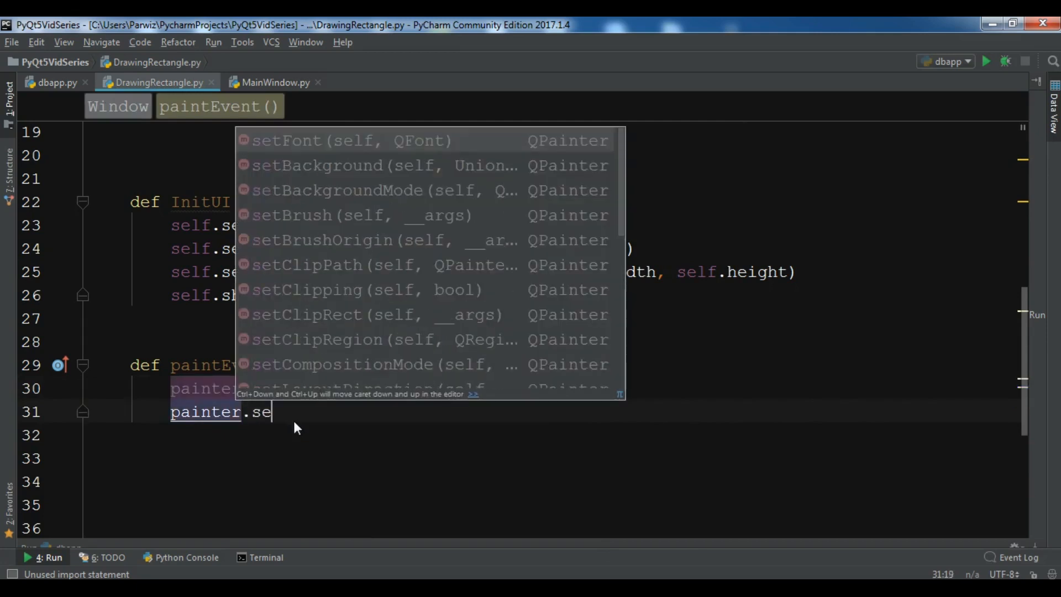
text(tPen()
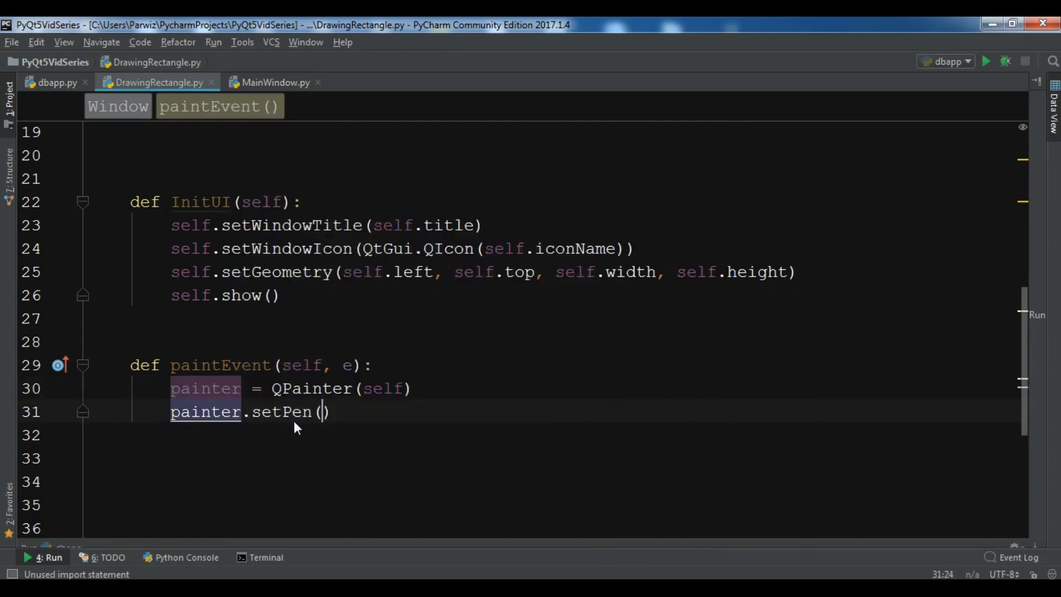
text(QPen ())
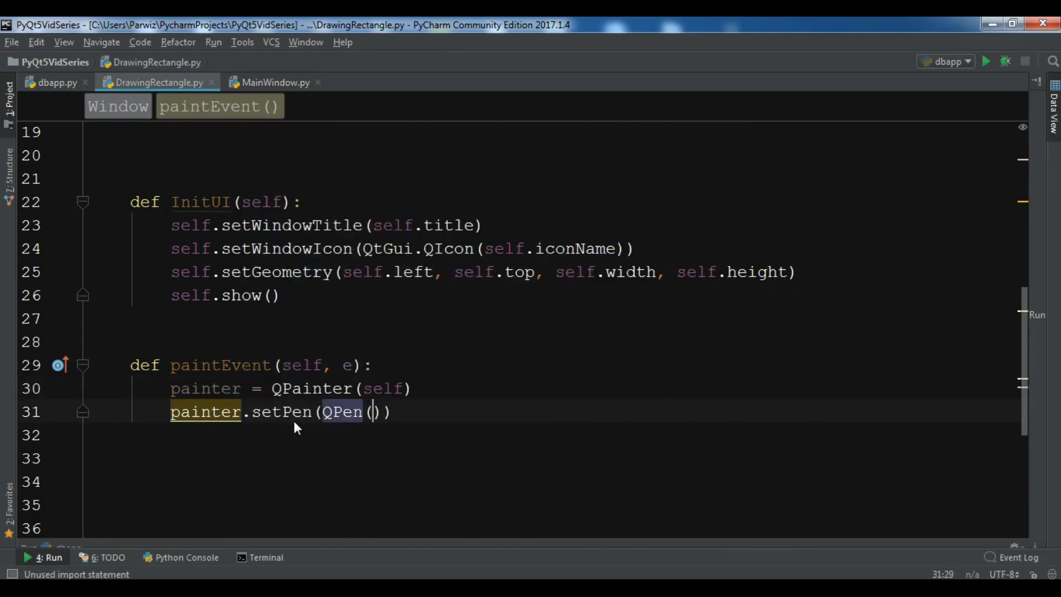
text(Qt)
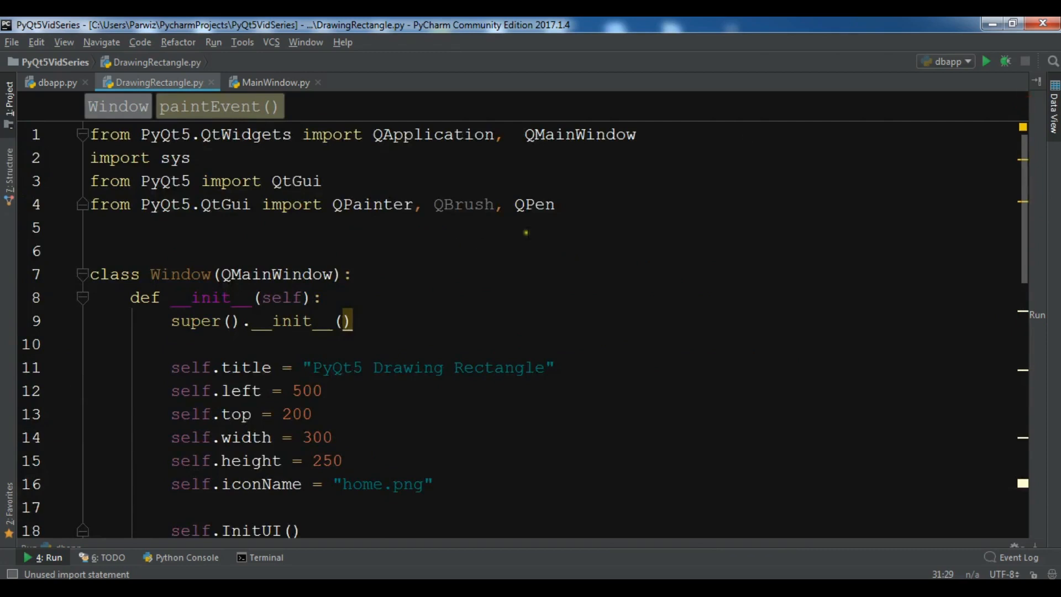
- Add the import line 'from PyQt5.QtCore import Qt'
text(from)
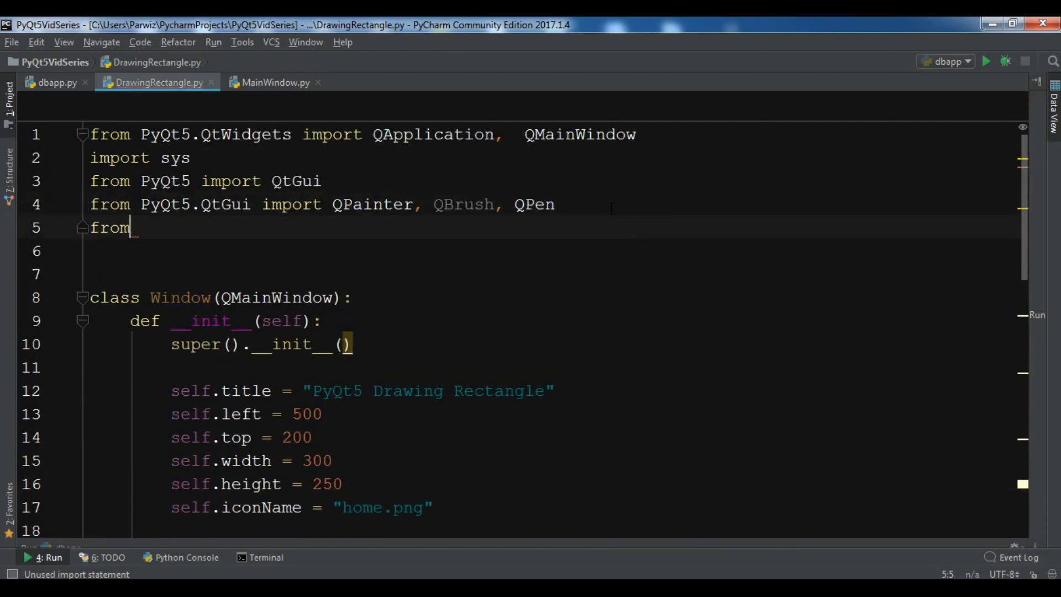
text(PyQt5.)
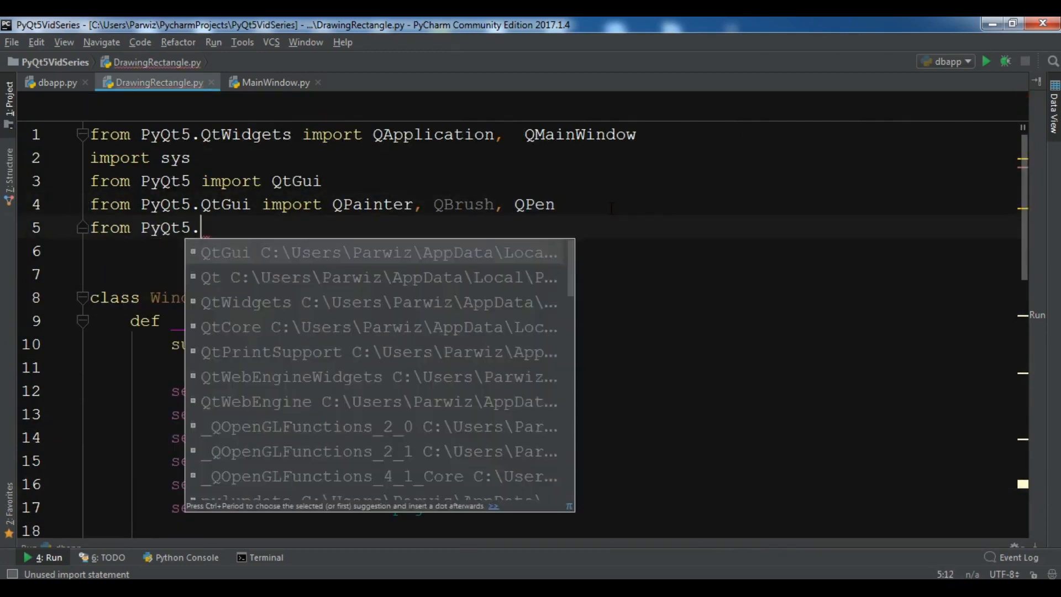
text(QtCore import)
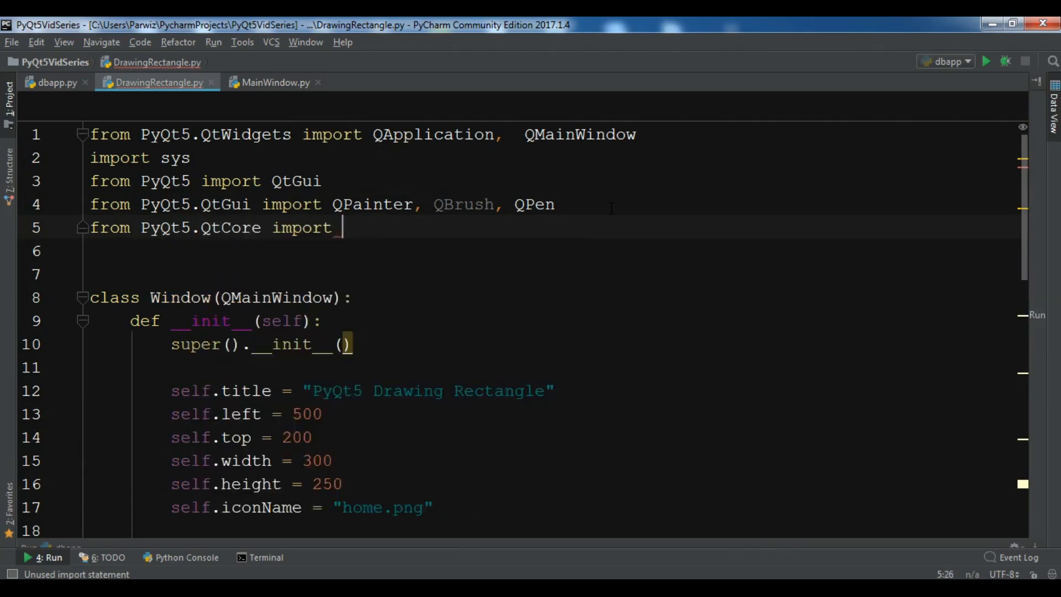
text(Qt)
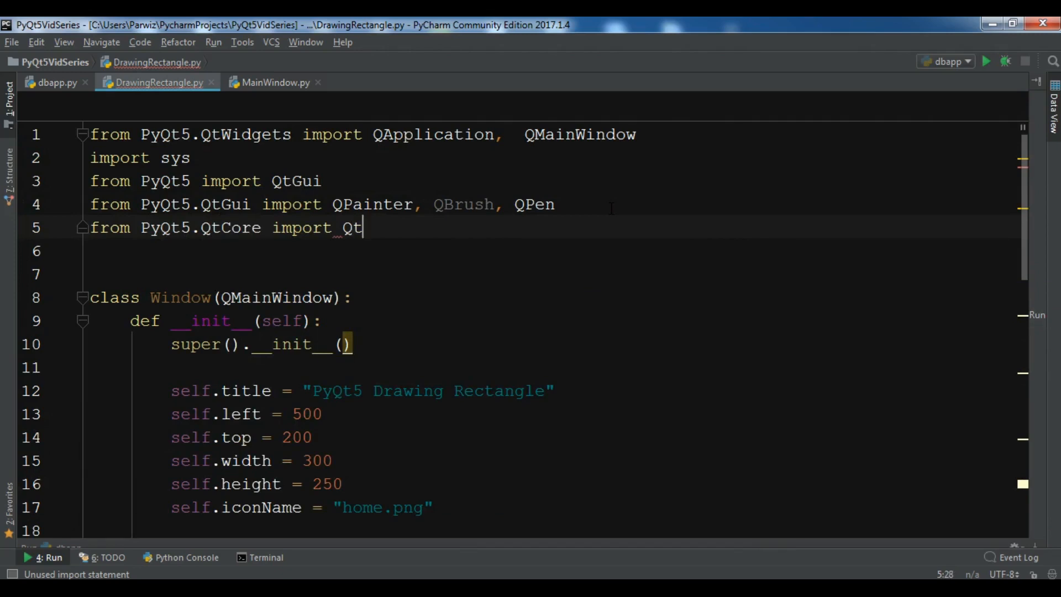
double_click(351, 227)
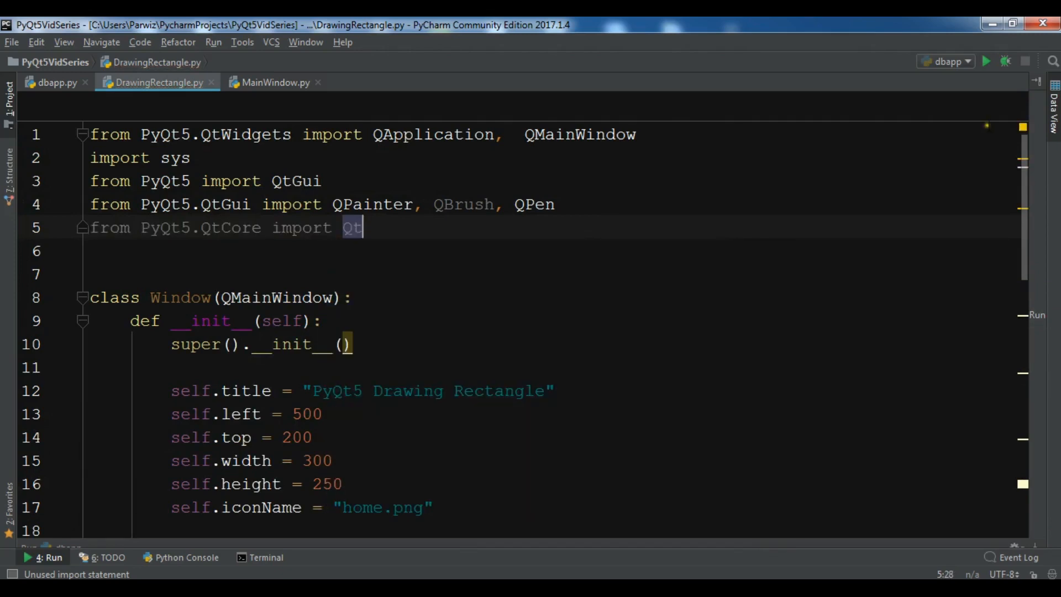
- Fill the pen as QPen(Qt.black, 5, Qt.SolidLine)
scroll(down, 3)
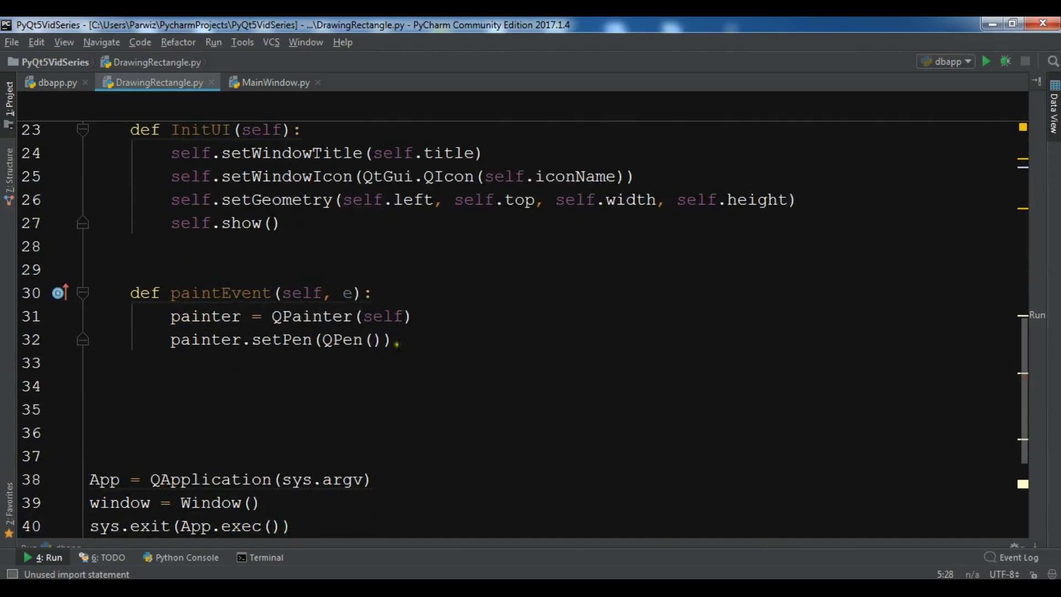
text(Qt)
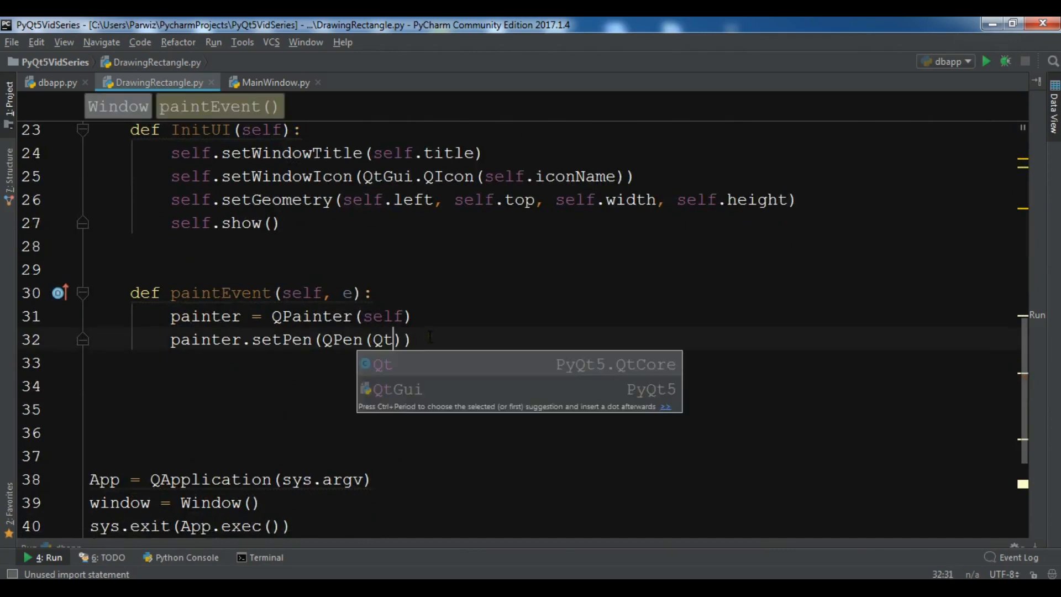
text(.black)
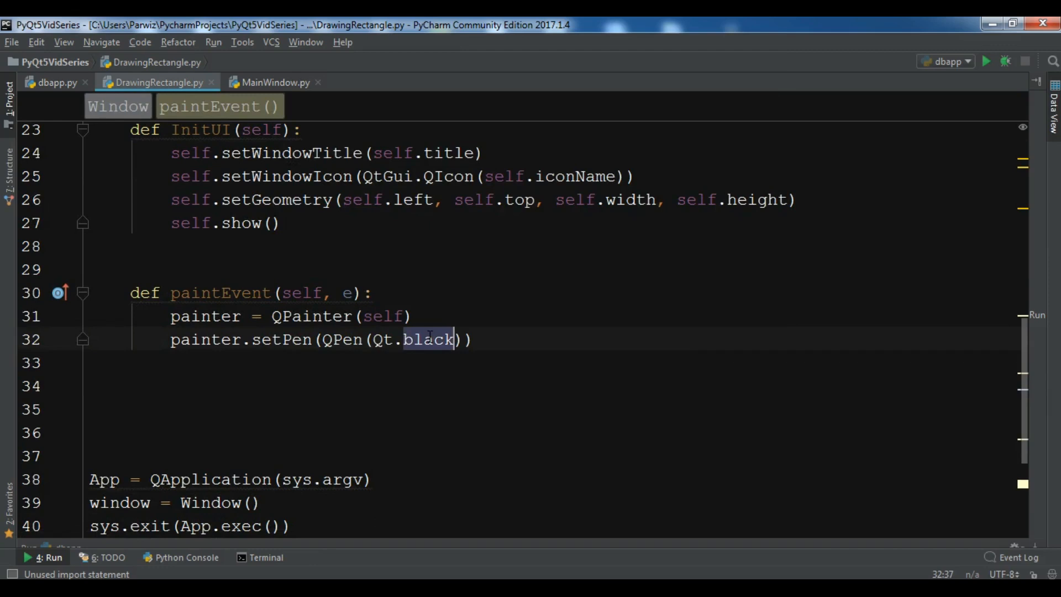
text(,)
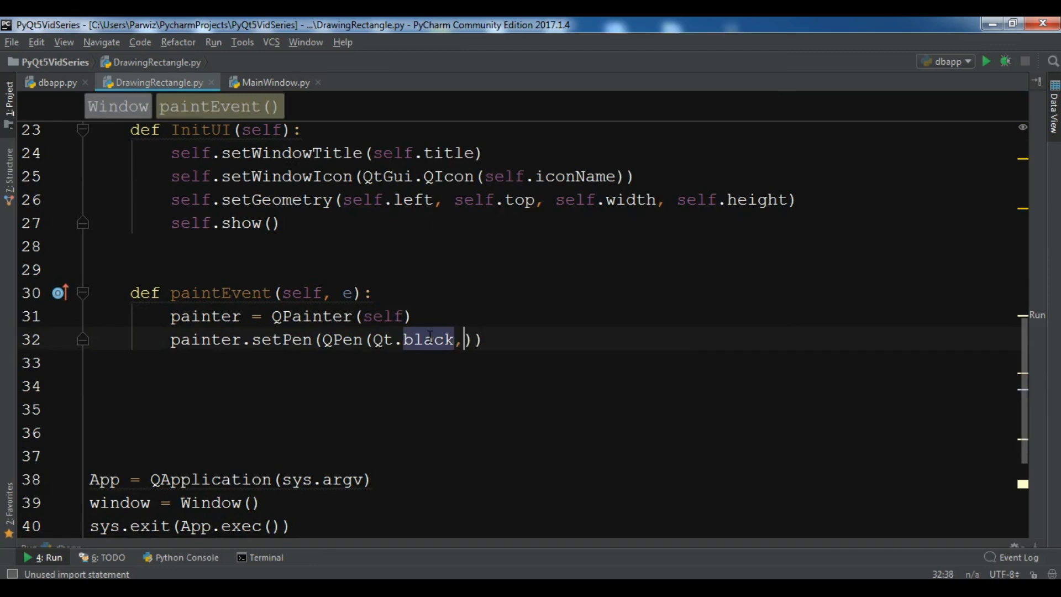
text(5,)
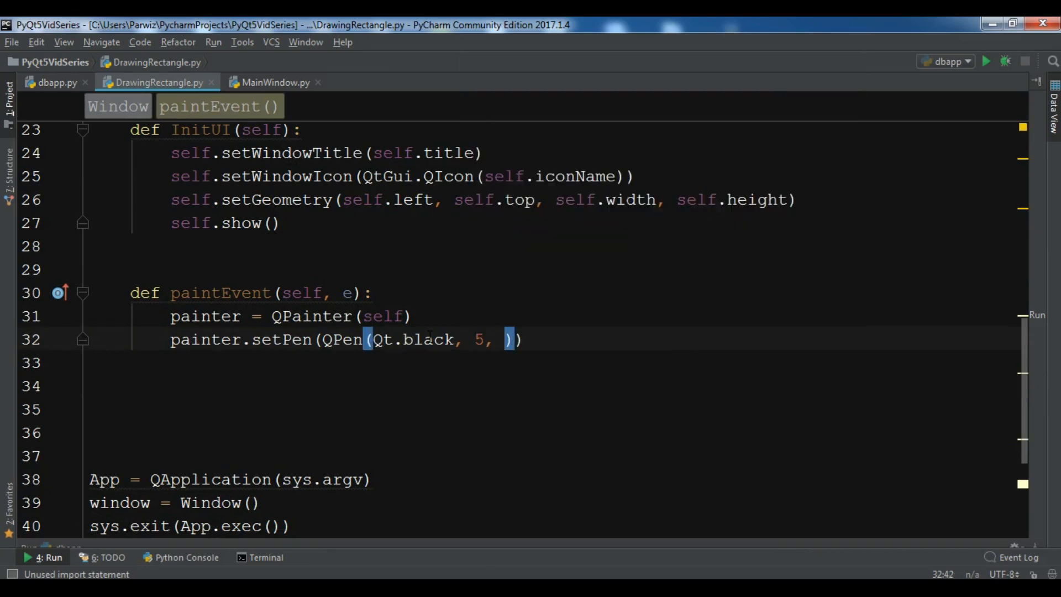
text(Qt.SolidLine)
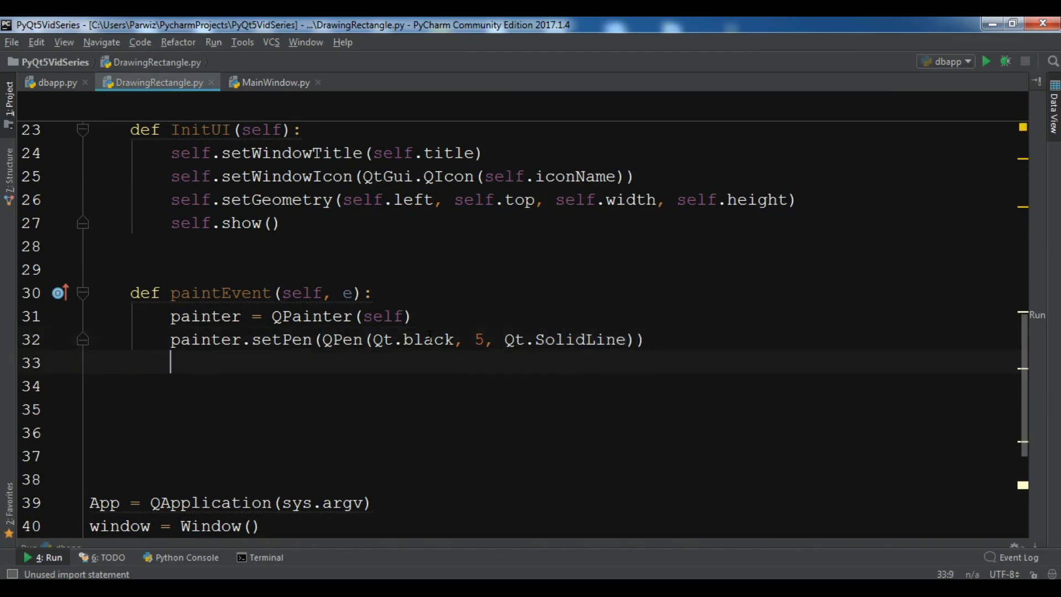
- Add painter.setBrush(QBrush(Qt.green, Qt.DiagCrossPattern)) and start the next painter call
text(painter)
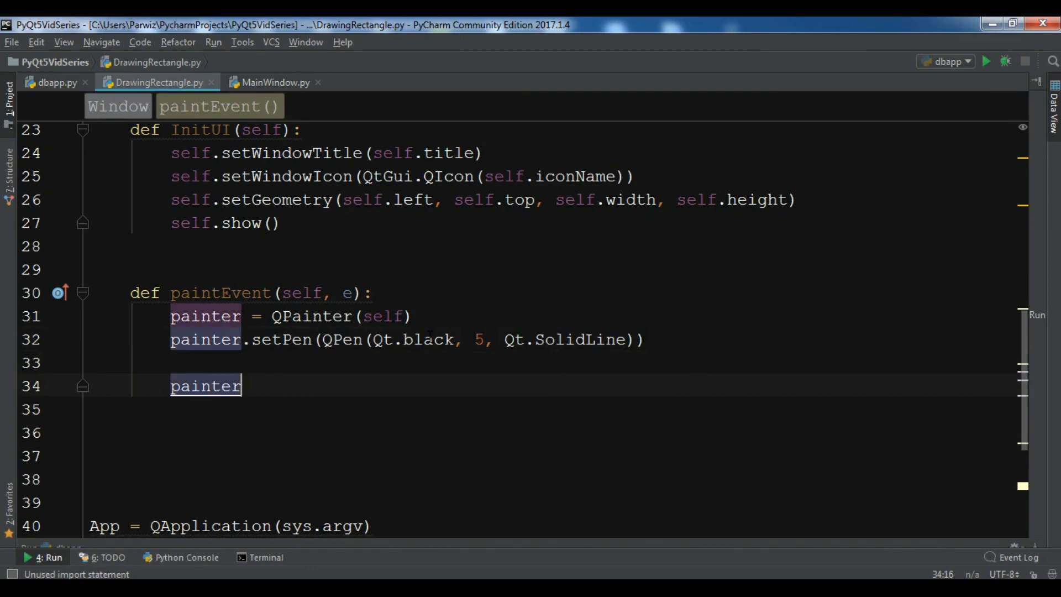
text(.set)
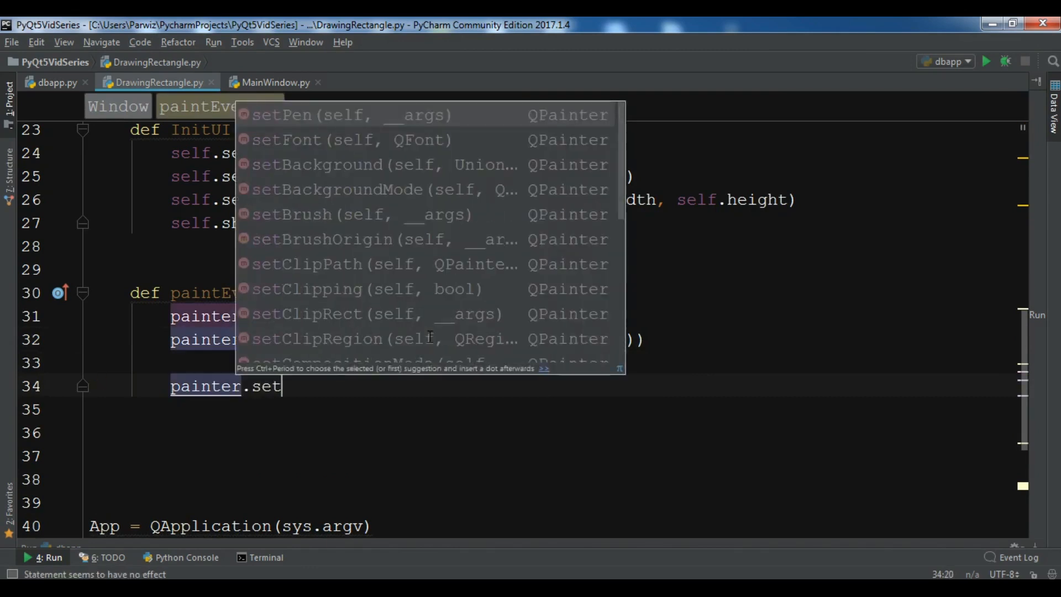
text(Brush()
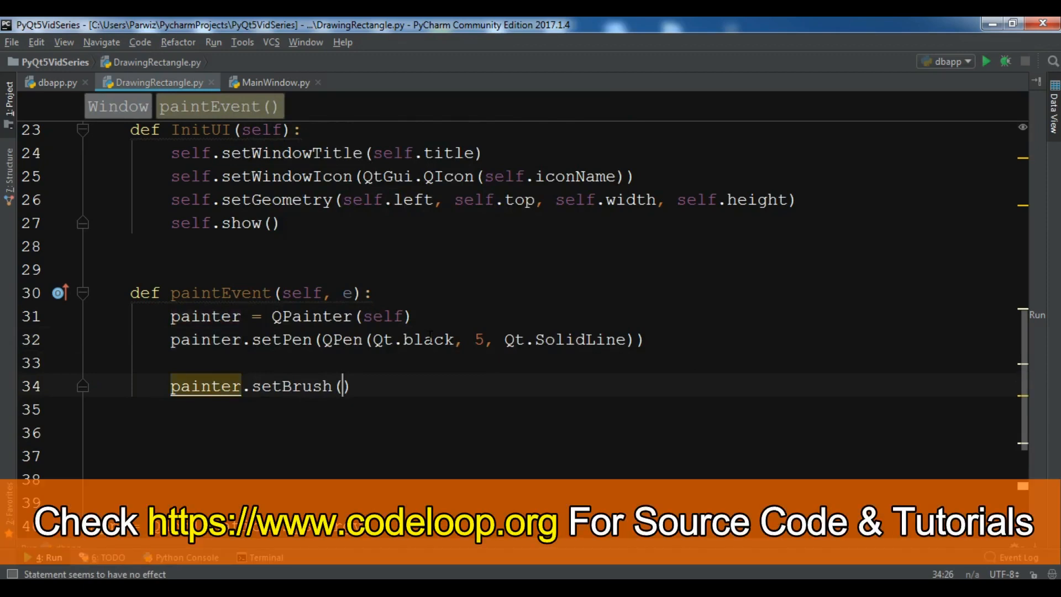
text(QBrush)
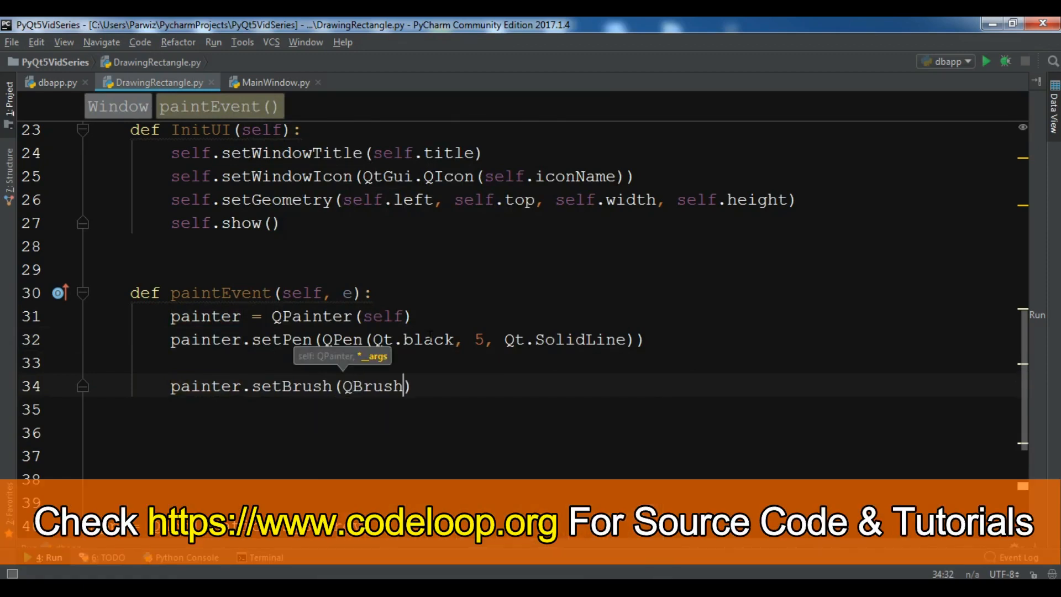
text((Qt)
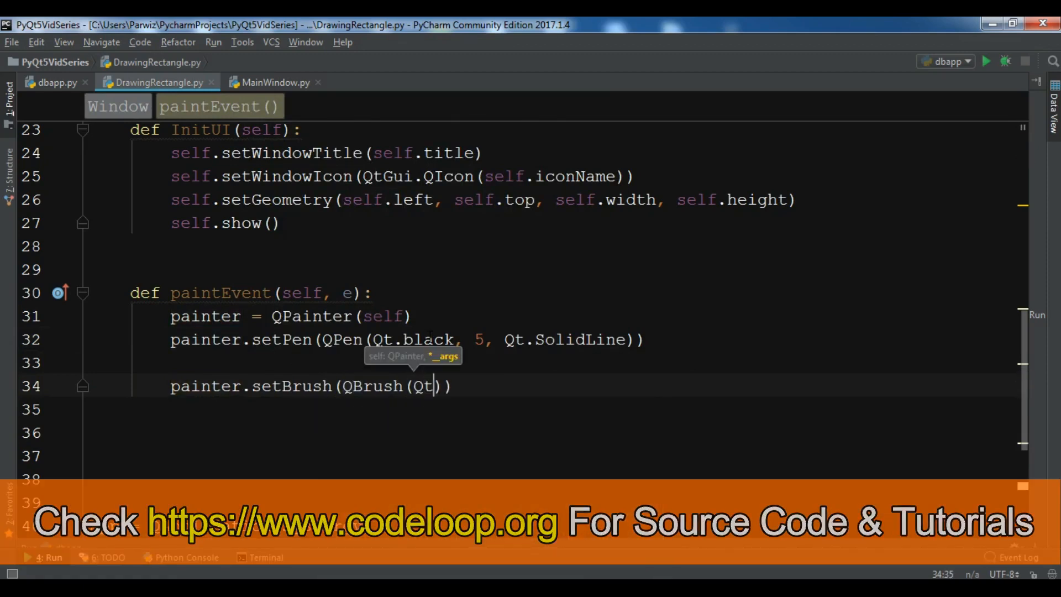
text(.green, Q)
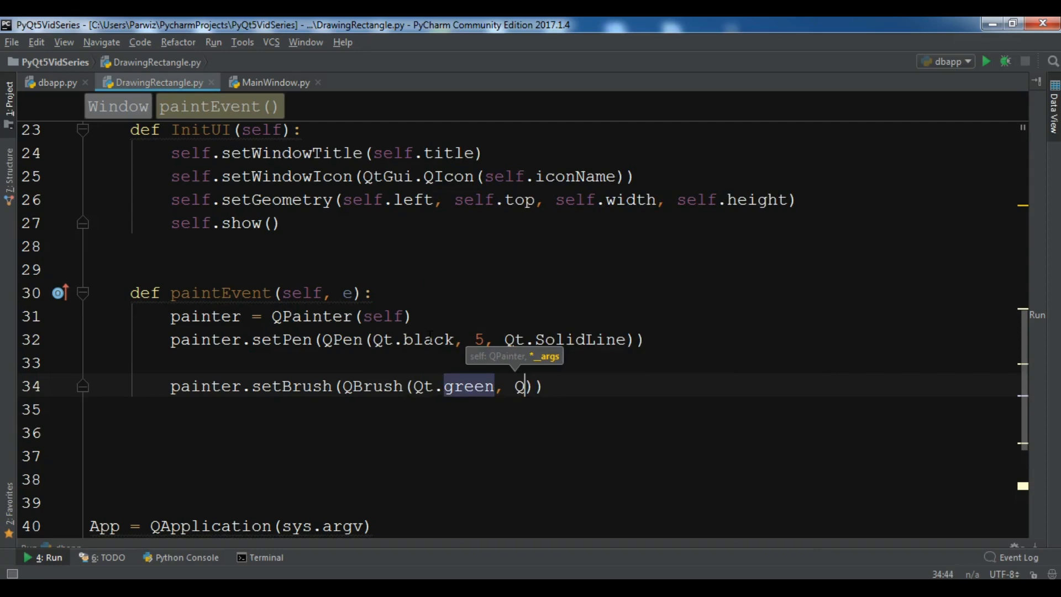
text(t.D)
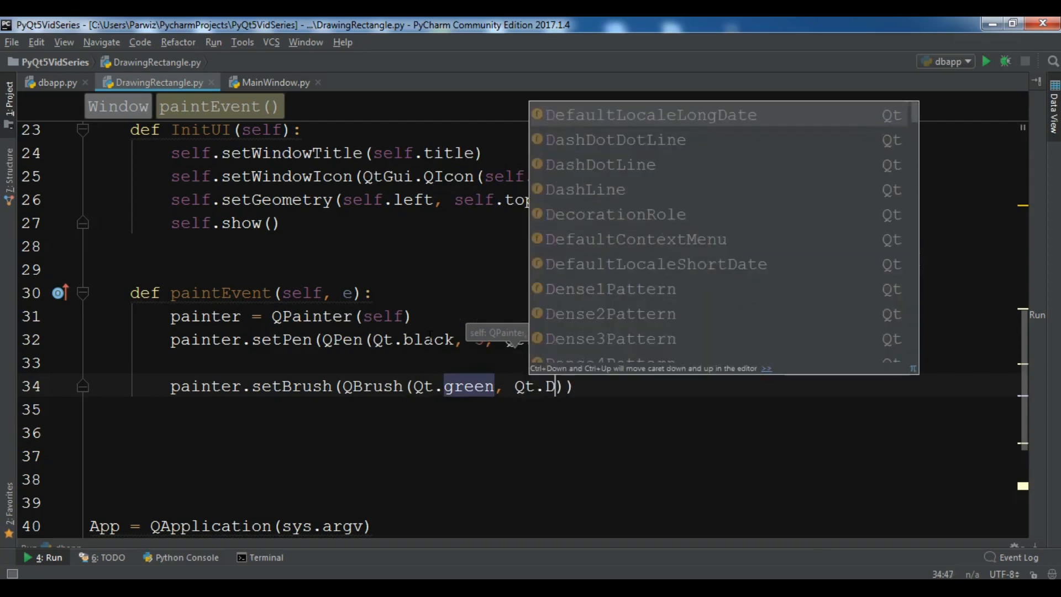
text(iagCrossPattern)
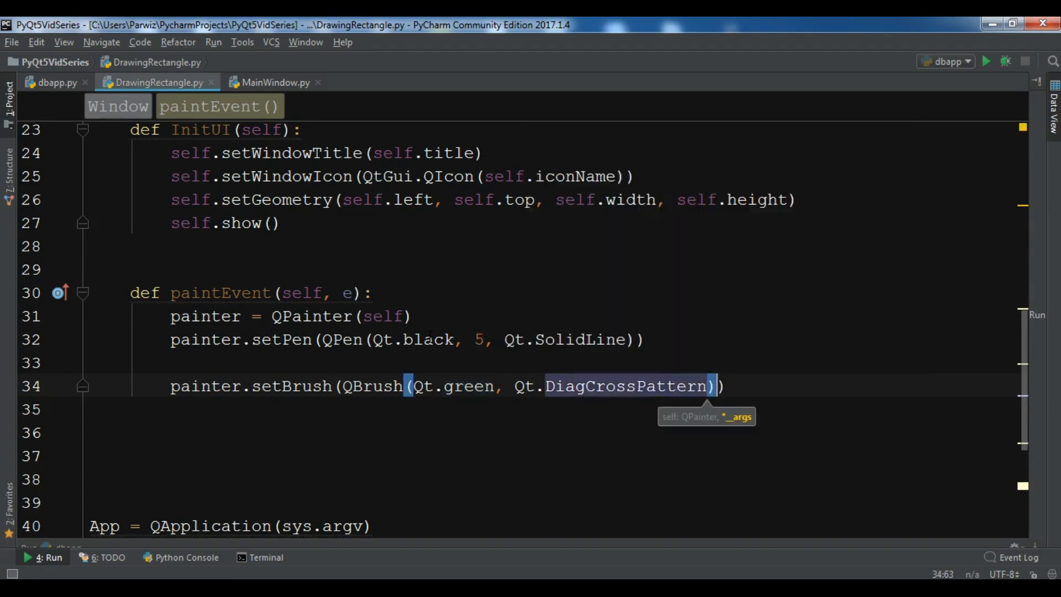
text(painter.)
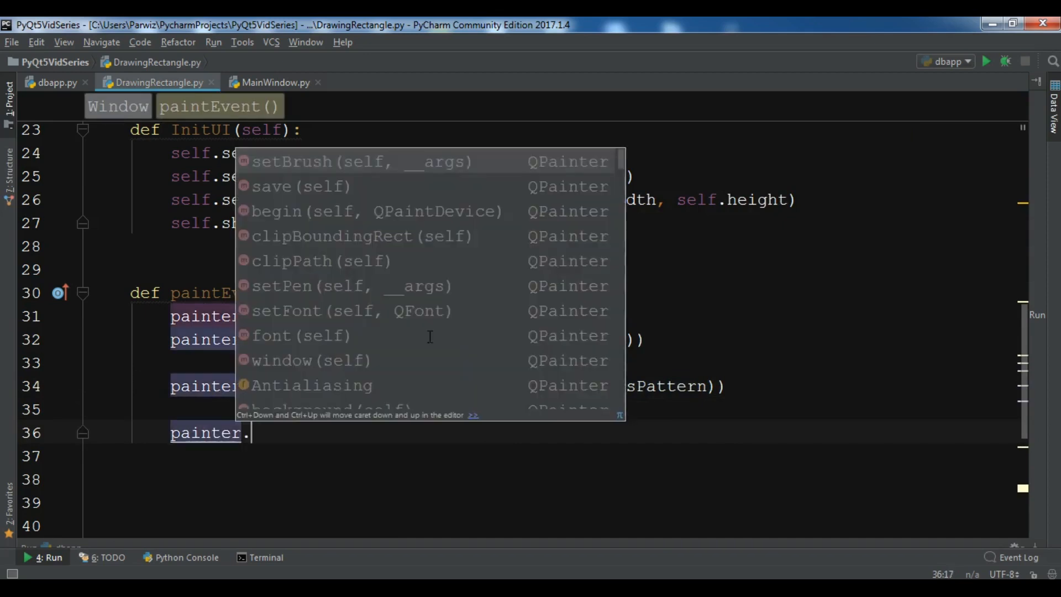
- Add painter.drawRect(100,15, 400,200) and bring up the editor's run options
text(draw)
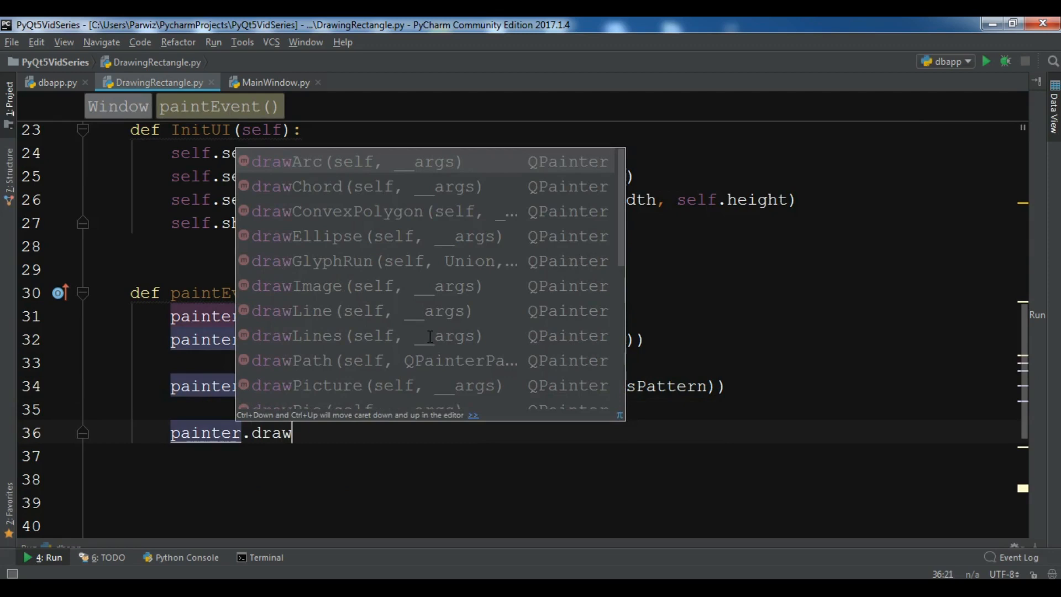
text(Rect()
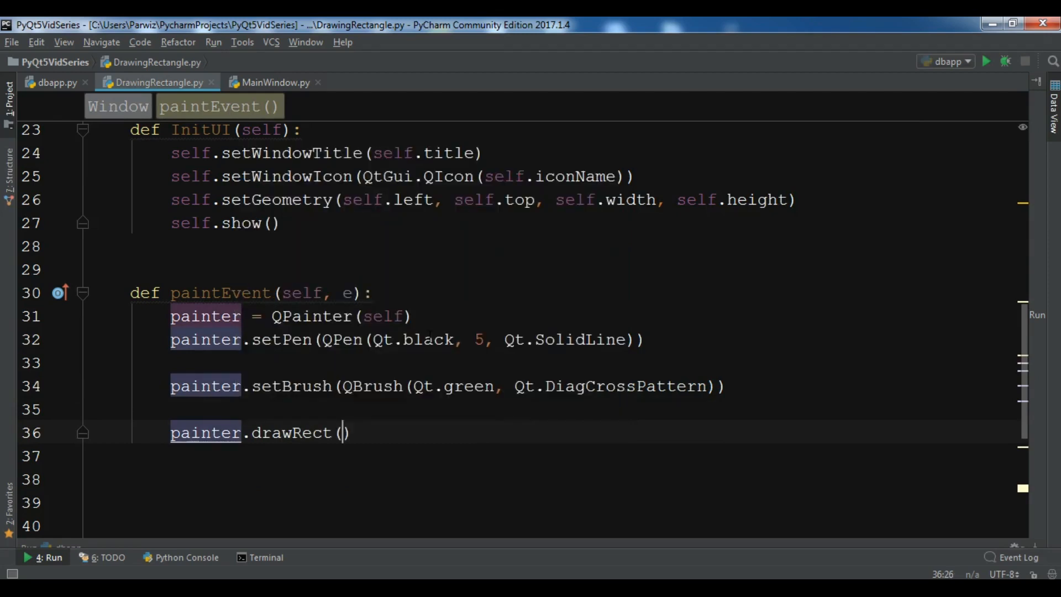
text(100,15,)
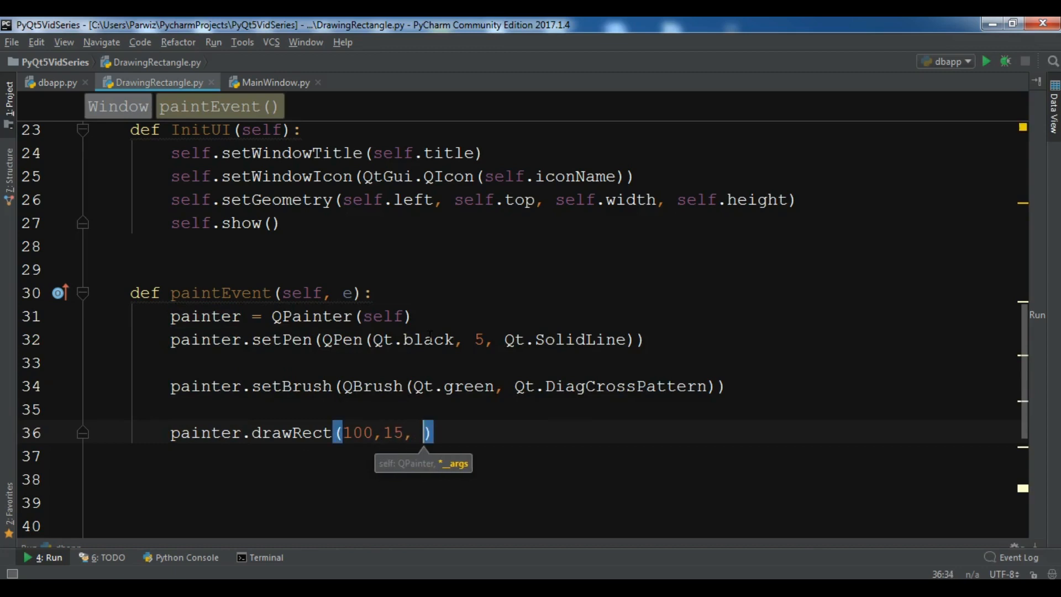
text(400,)
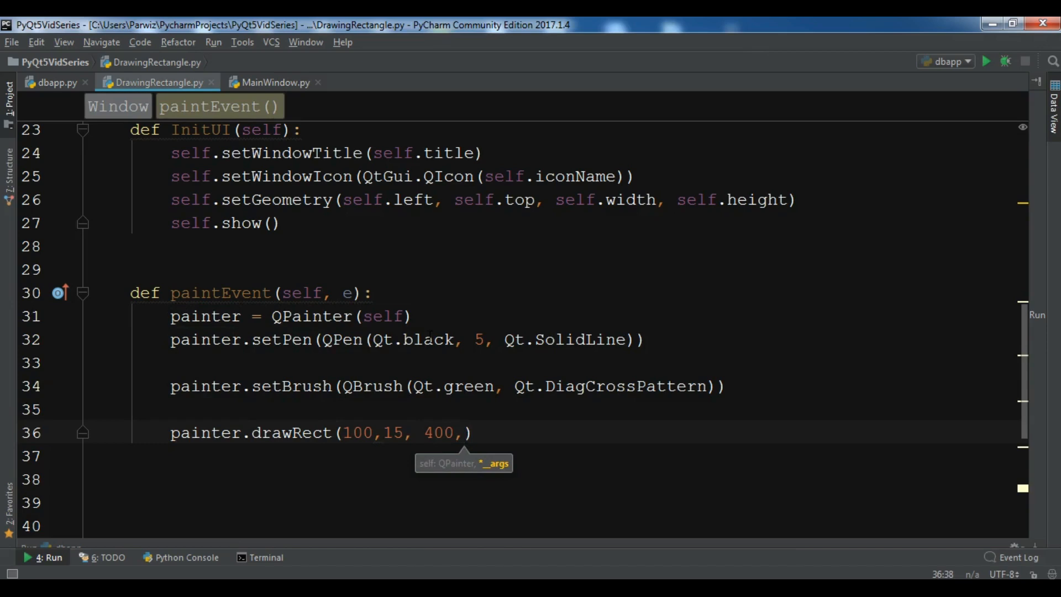
text(200)
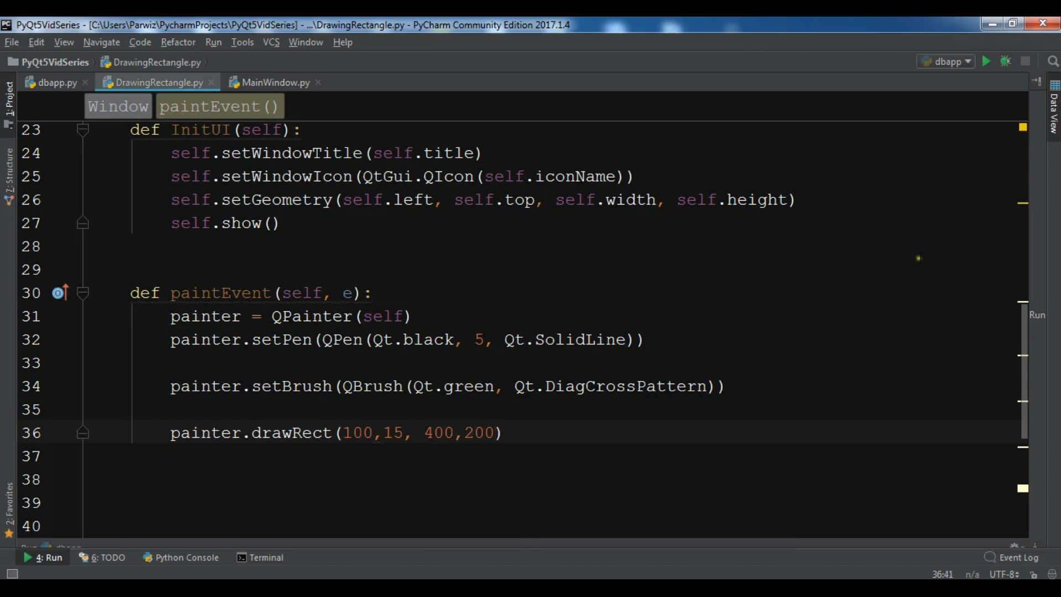
right_click(630, 199)
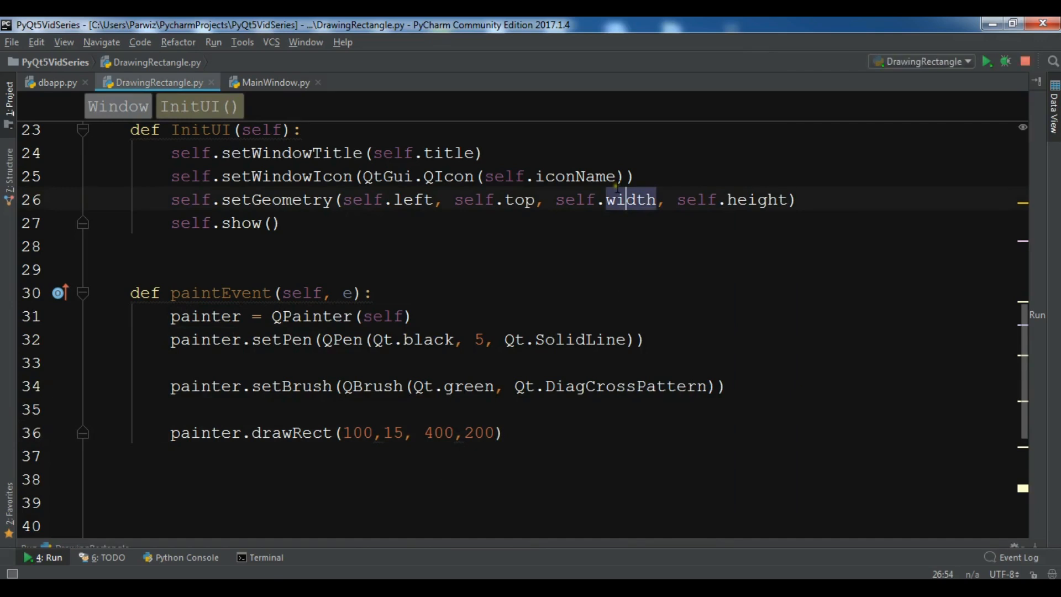
click(988, 58)
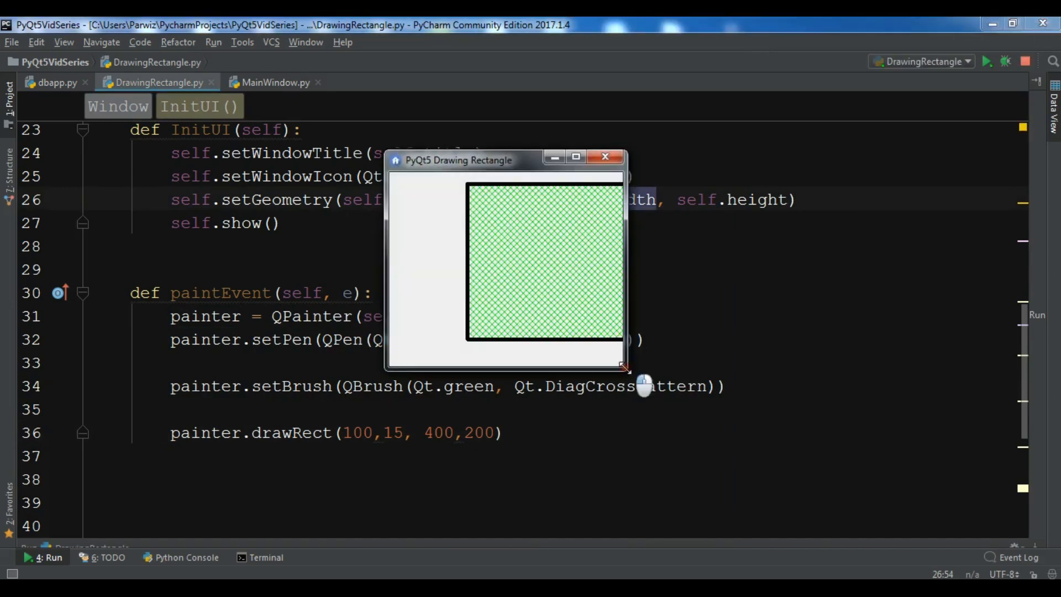
click(610, 158)
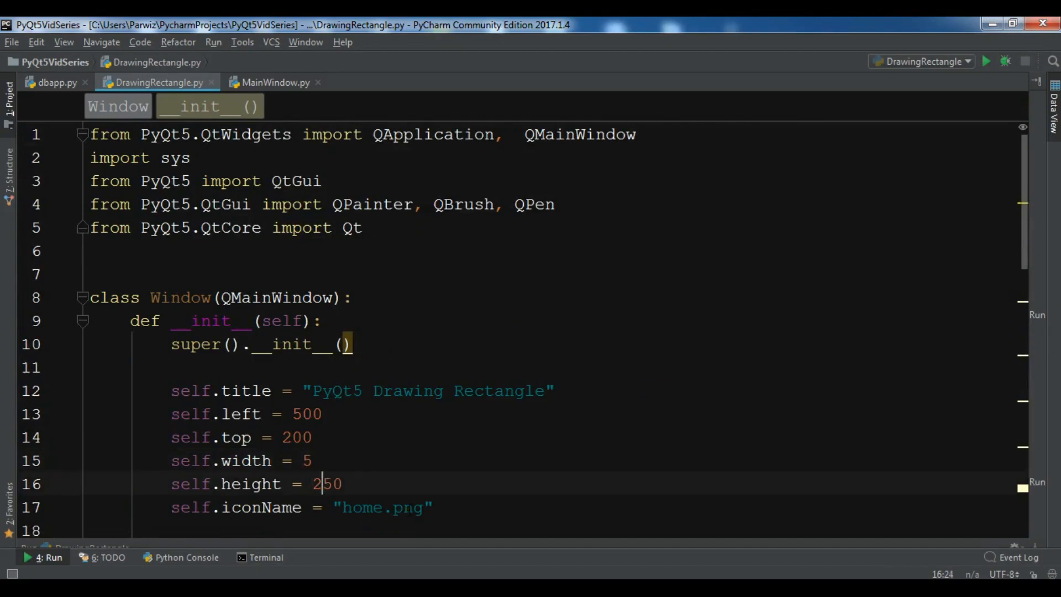
- Change the window size to 500 by 400 and the rectangle to 300 by 100
text(40)
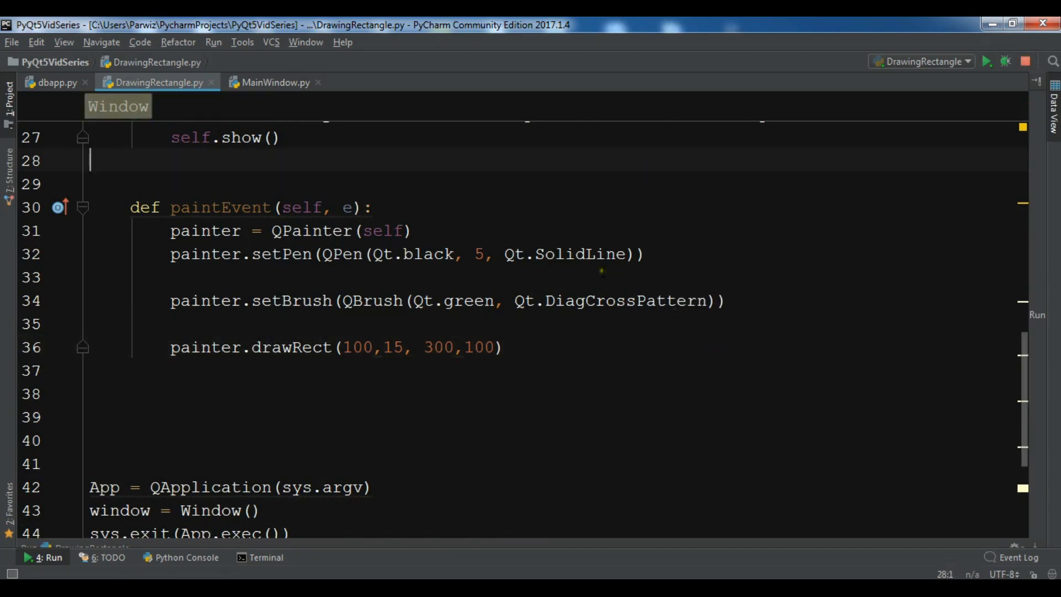
click(989, 60)
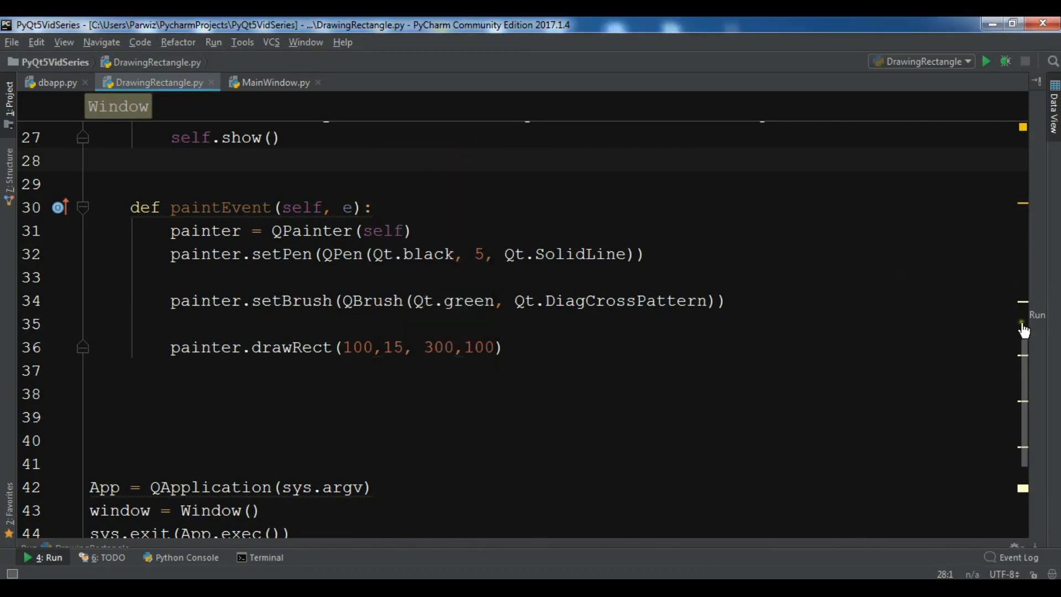
mouse_move(1026, 363)
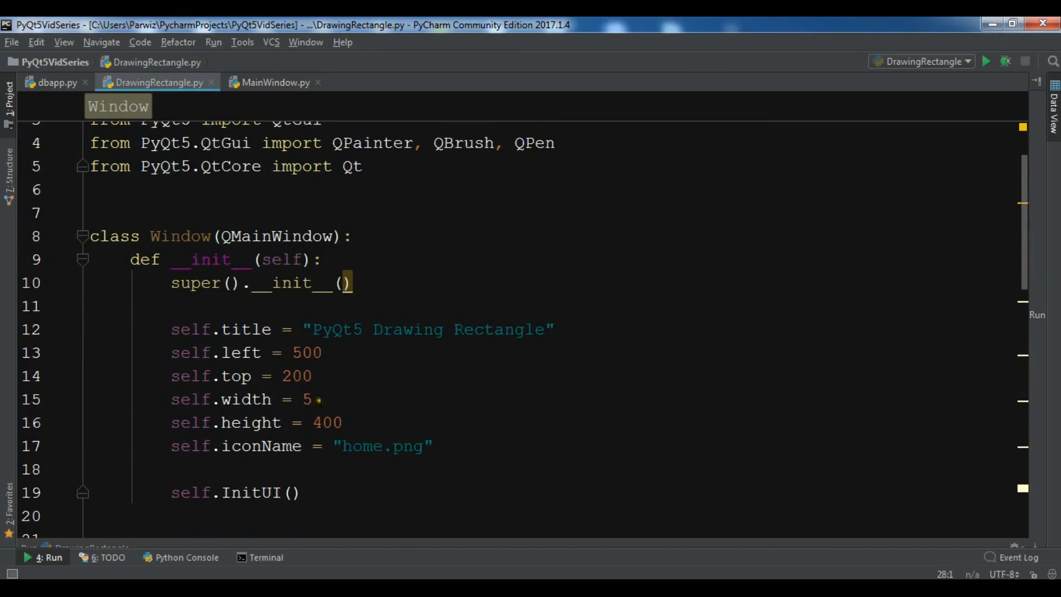
text(00)
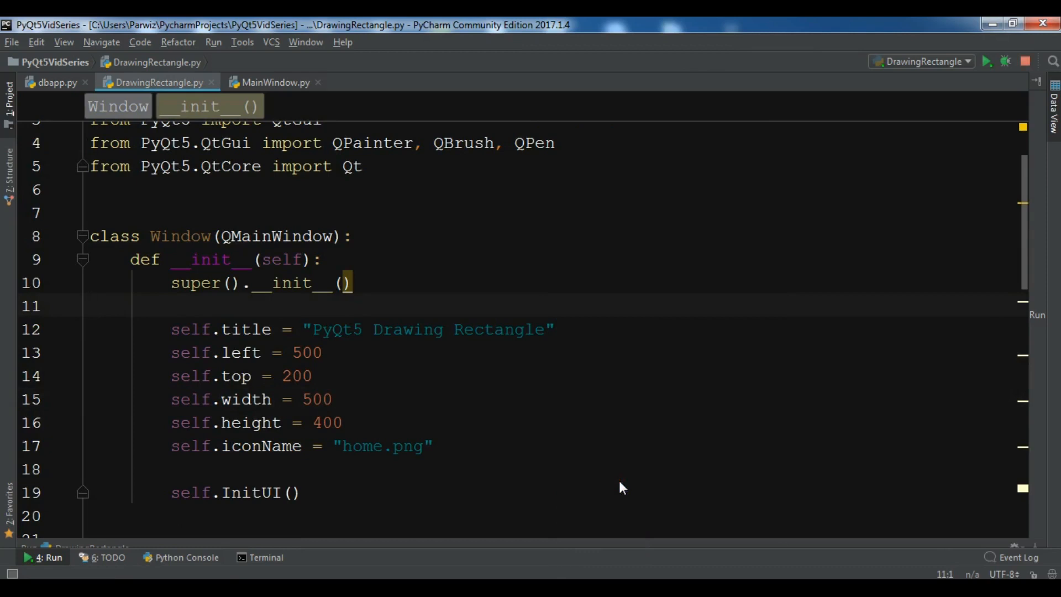
click(990, 61)
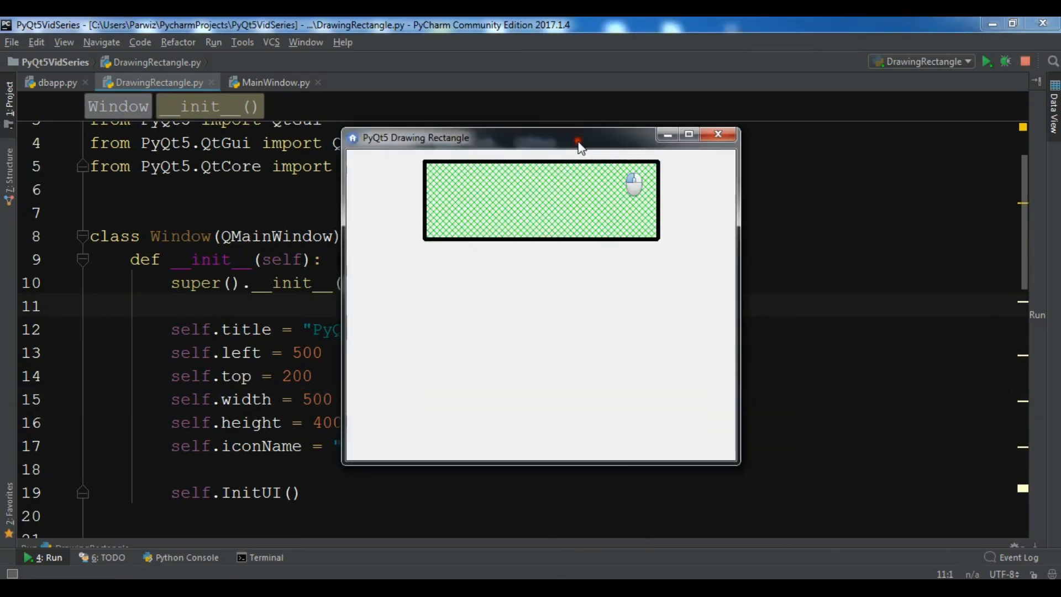
drag(578, 142, 510, 127)
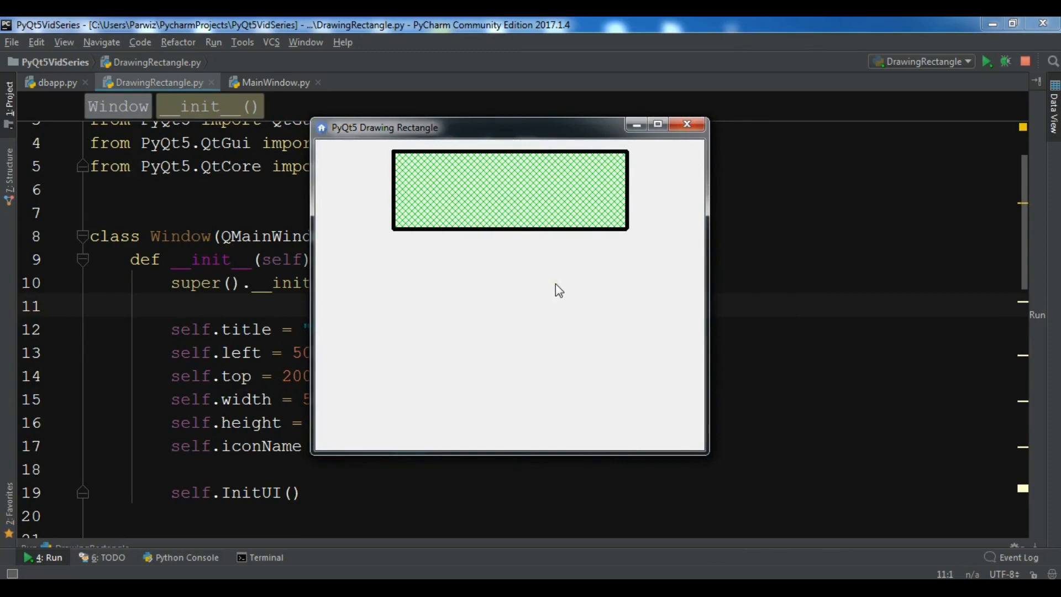
mouse_move(688, 125)
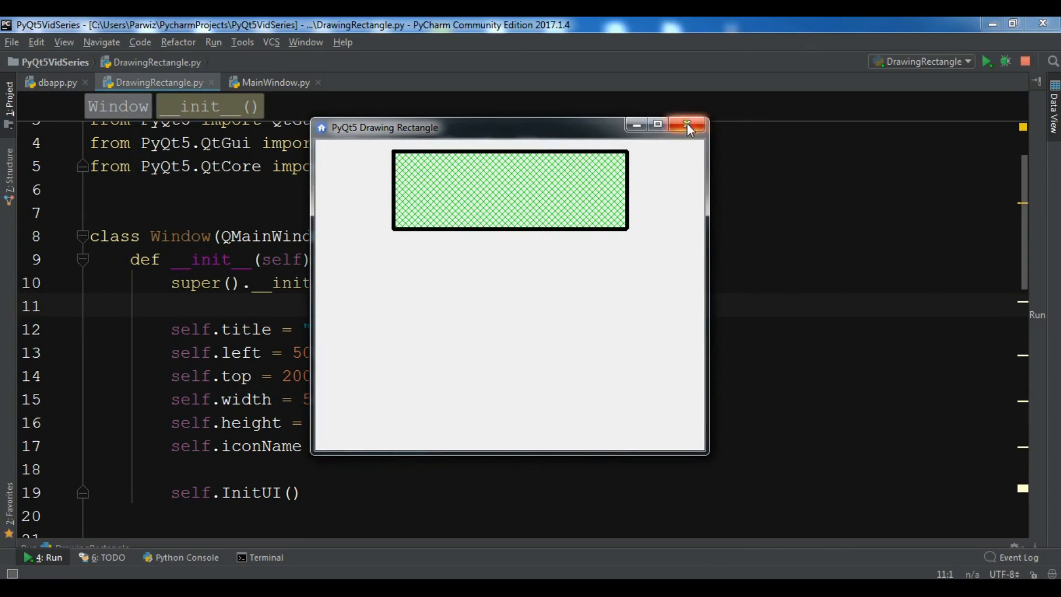
click(687, 124)
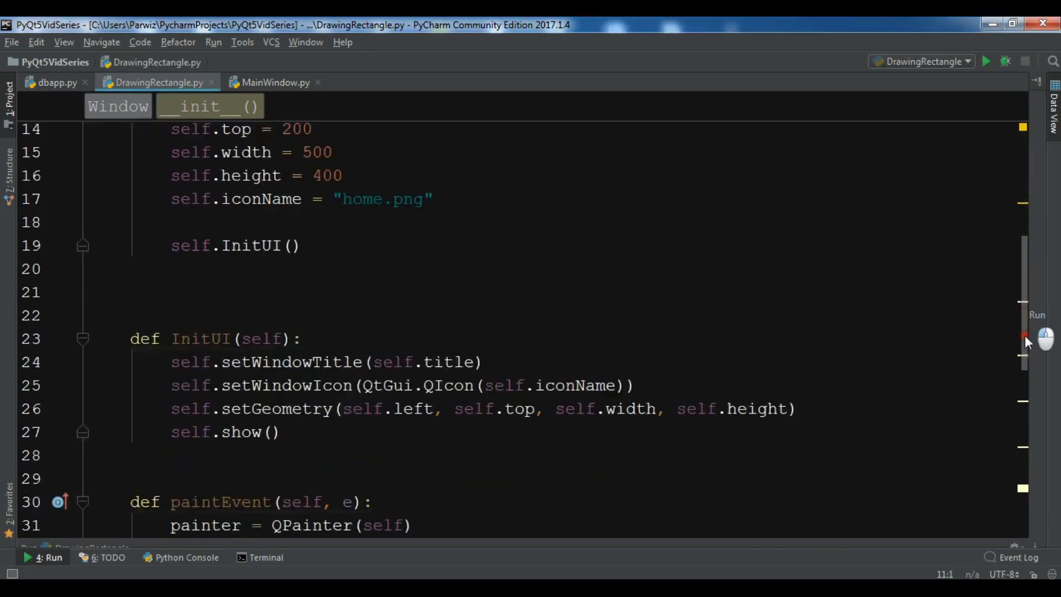
- Replace the green hatched brush with painter.setBrush(QBrush(Qt.red, Qt.SolidPattern))
scroll(down, 3)
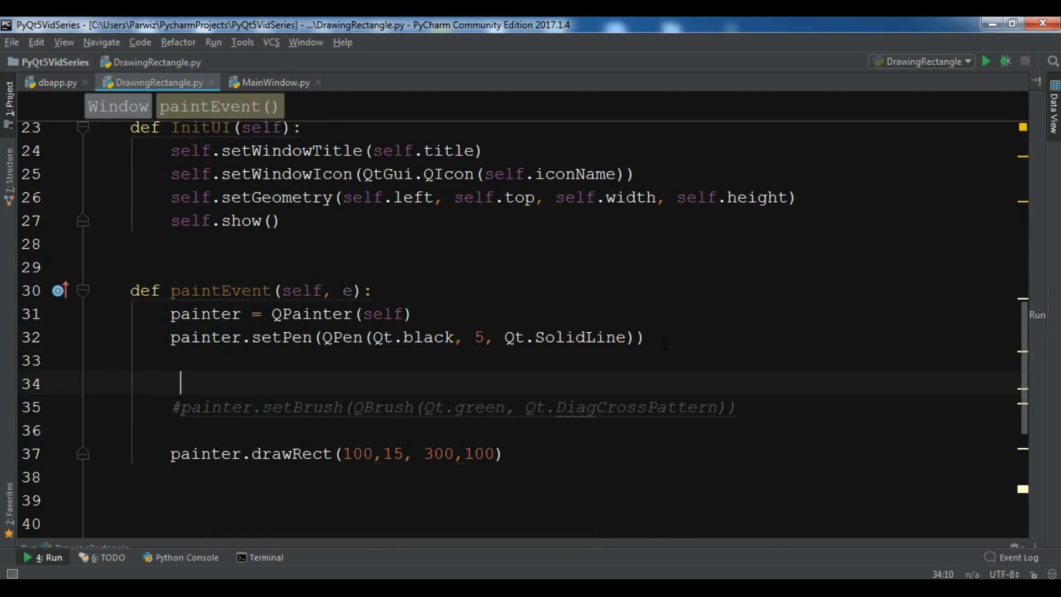
text(painter.setBr)
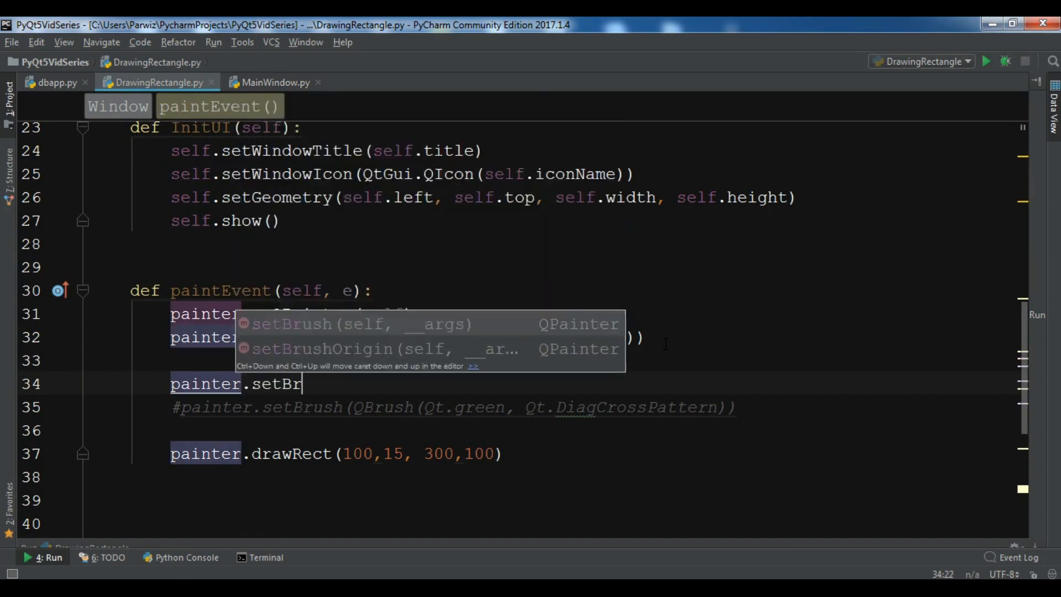
text(ush(Q)
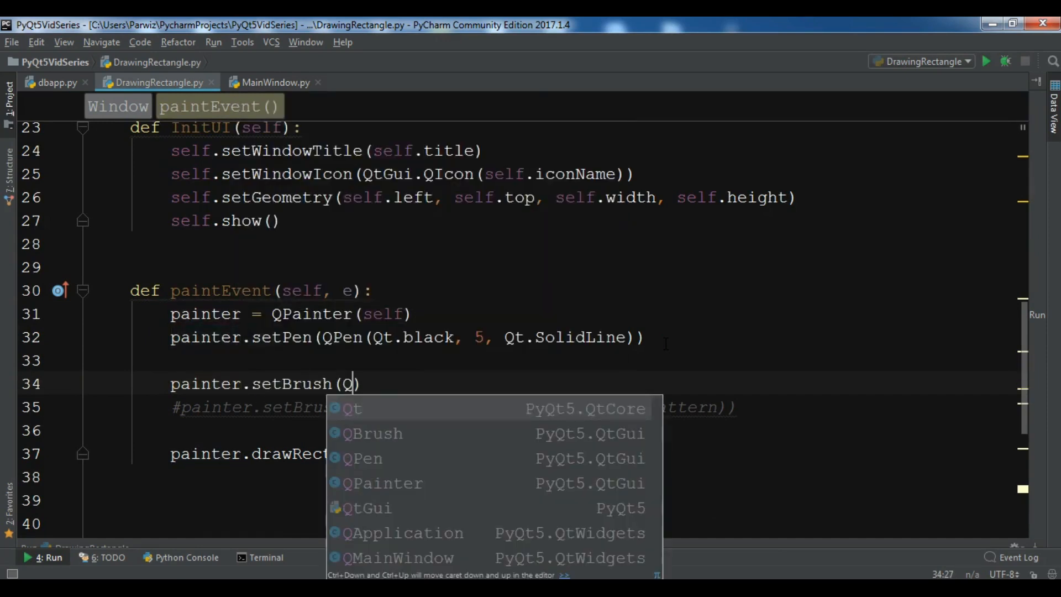
click(373, 434)
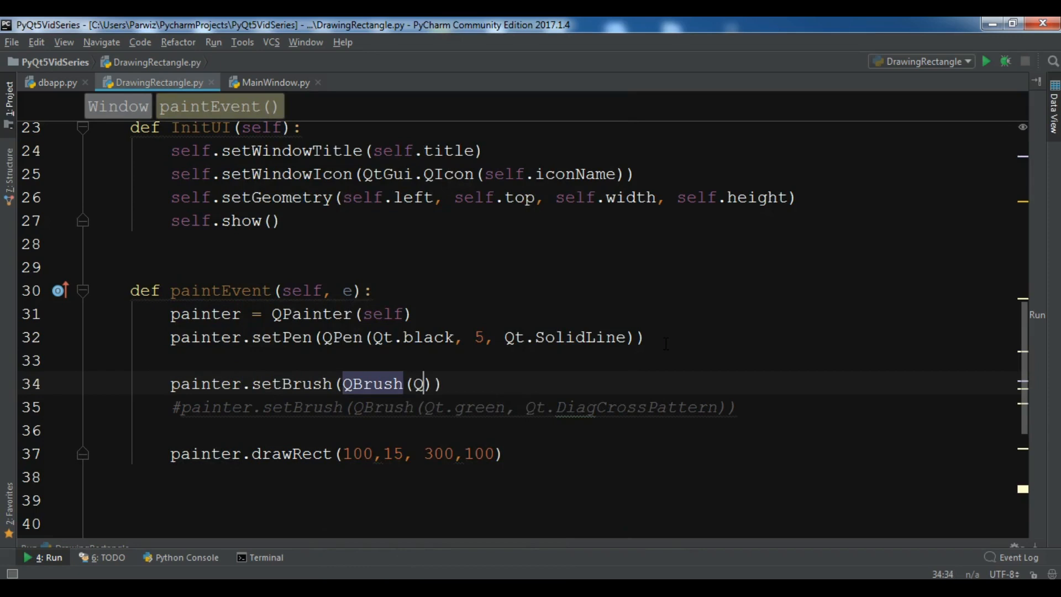
text(t.red)
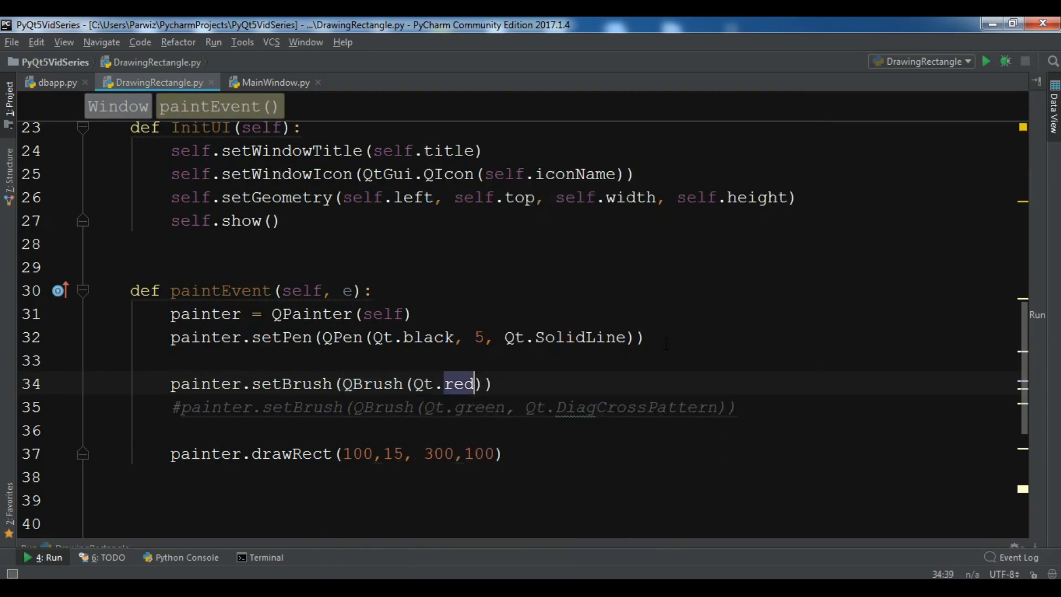
text(, Qt)
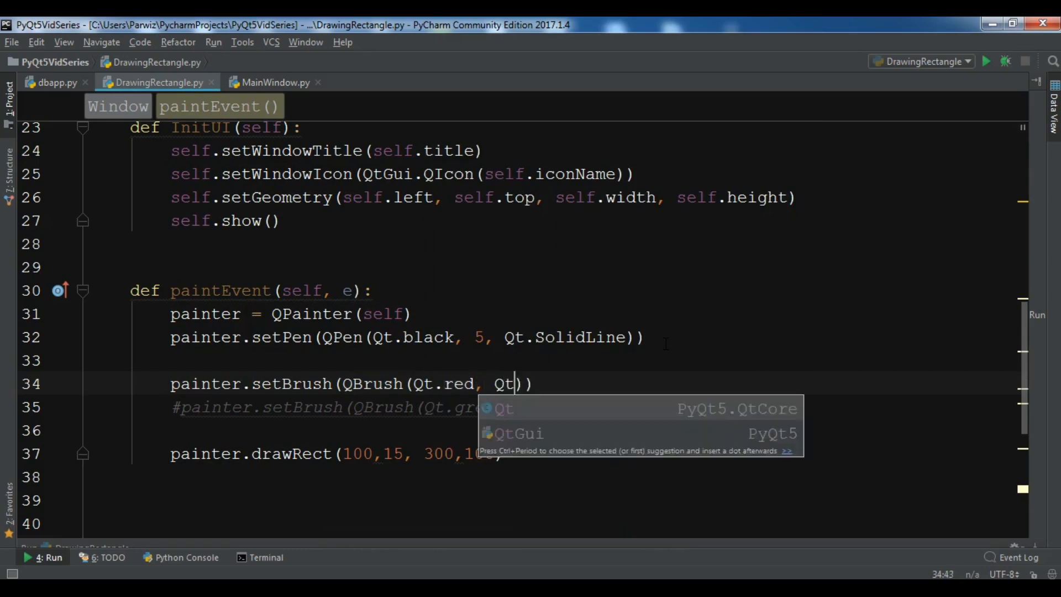
text(.Sol)
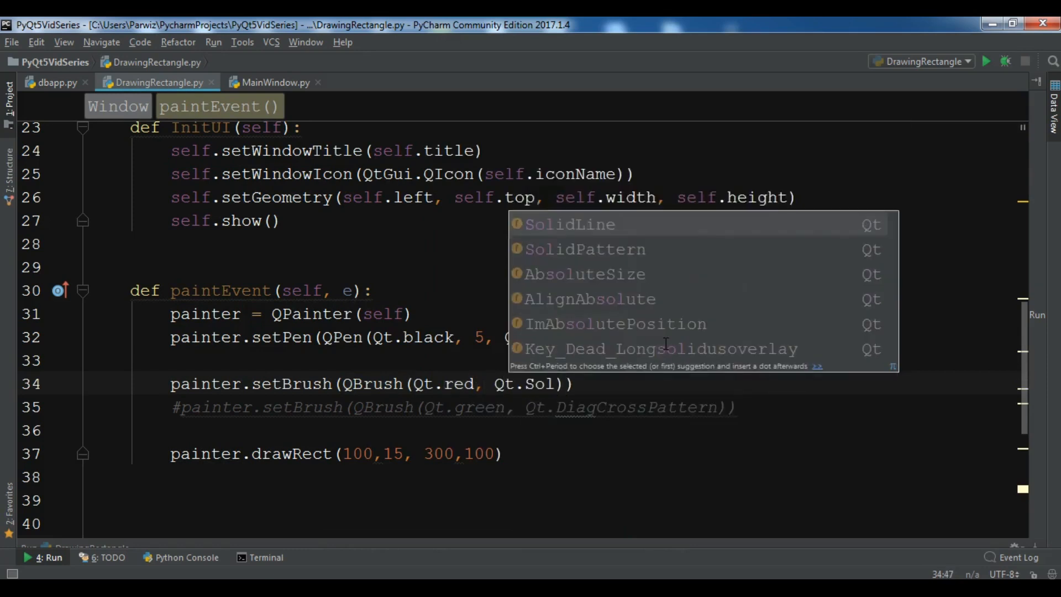
key(Down)
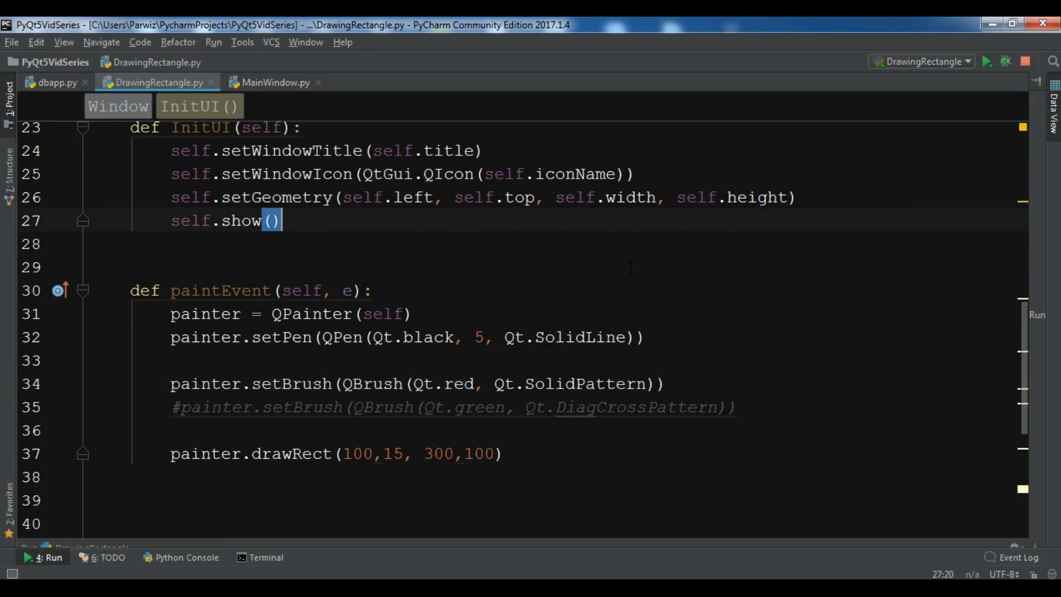
- Run DrawingRectangle to show the black-outlined solid red rectangle
click(989, 60)
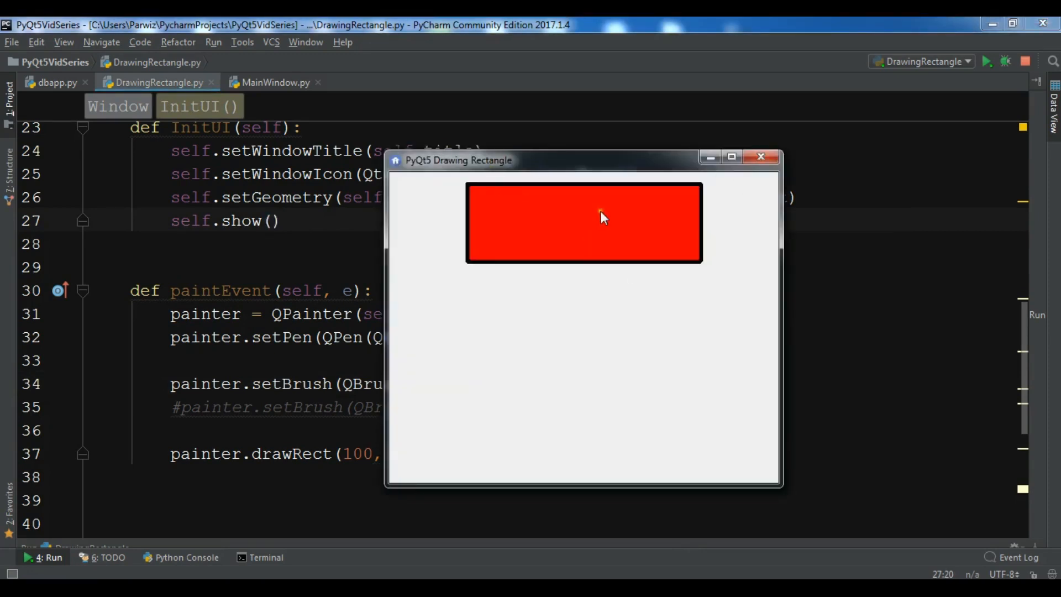
mouse_move(513, 287)
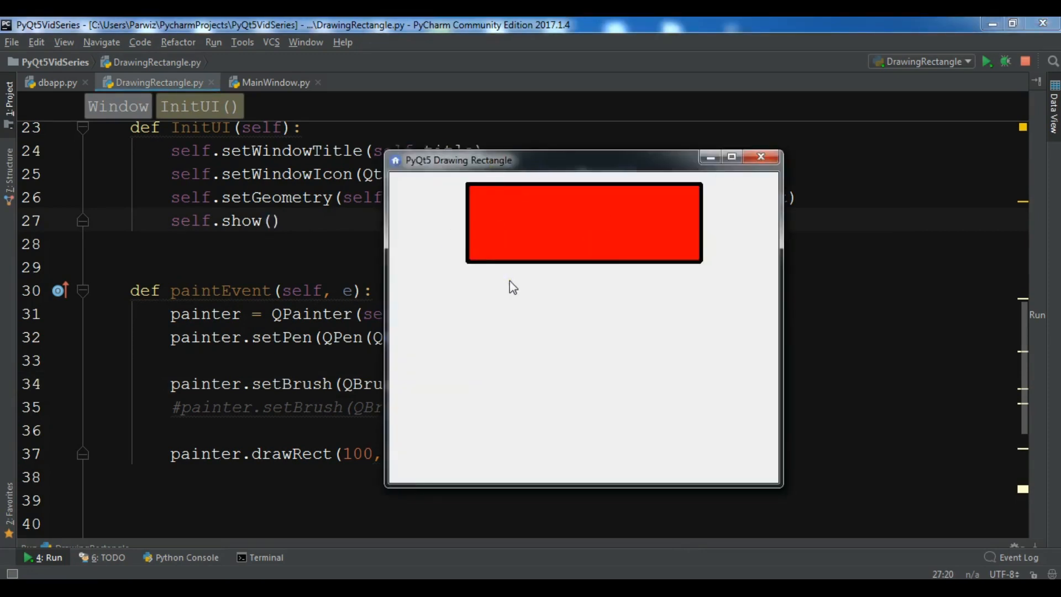